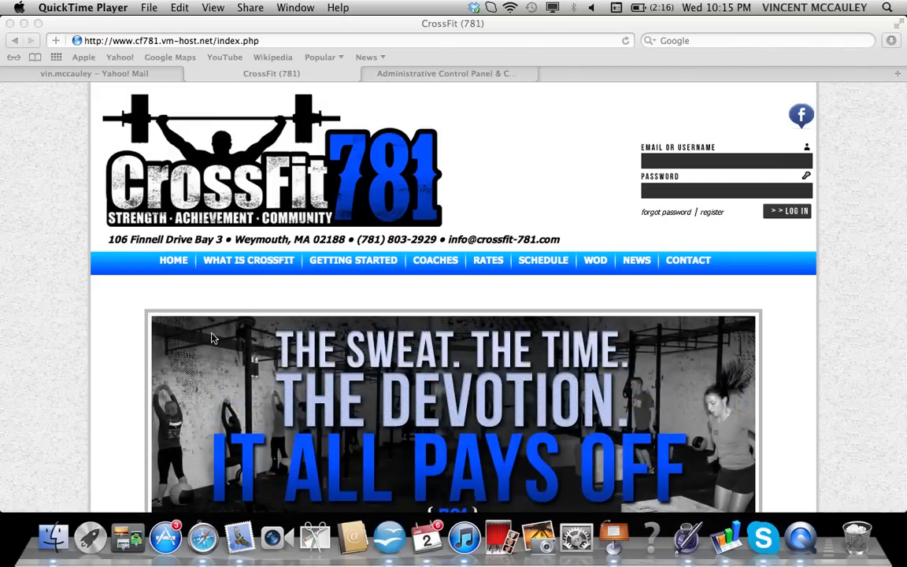
- Browse the public homepage, close the roasted beets recipe, visit the free network sign-up page and return home
{"action": "scroll", "scroll_direction": "down", "scroll_amount": 3}
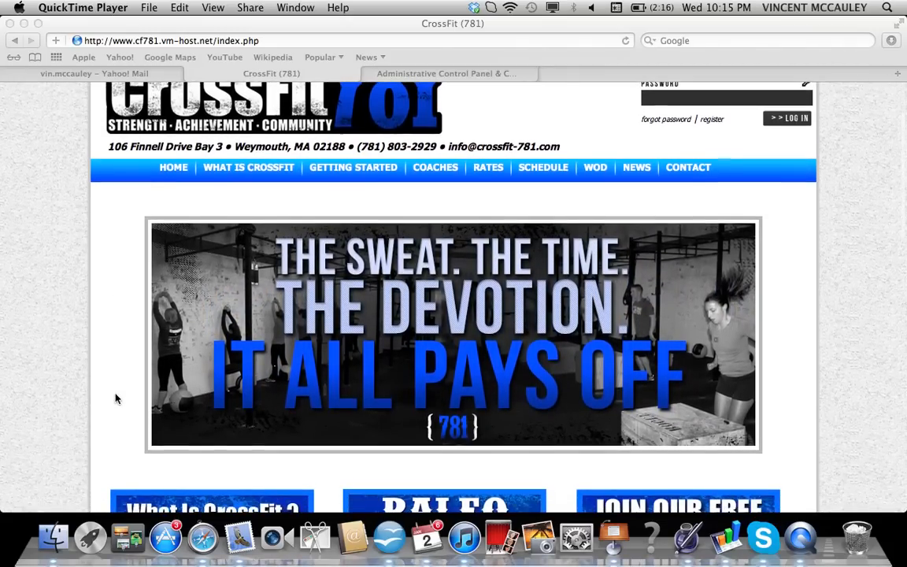
{"action": "scroll", "scroll_direction": "down", "scroll_amount": 3}
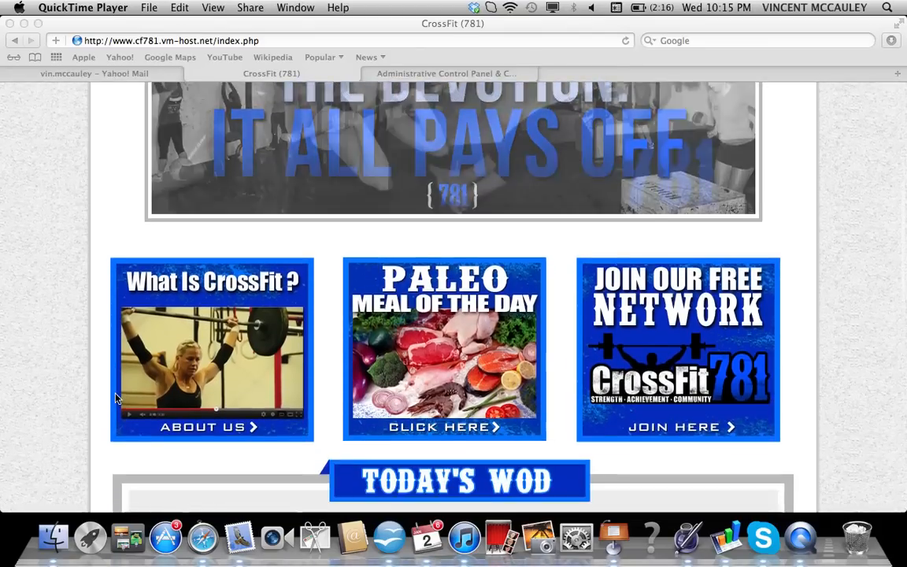
{"action": "scroll", "scroll_direction": "down", "scroll_amount": 3}
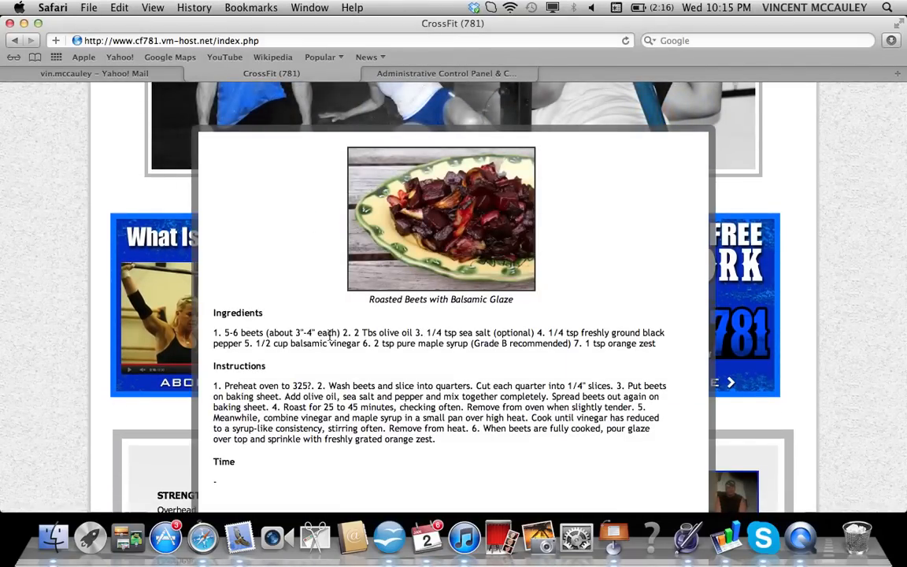
{"action": "scroll", "scroll_direction": "down", "scroll_amount": 3}
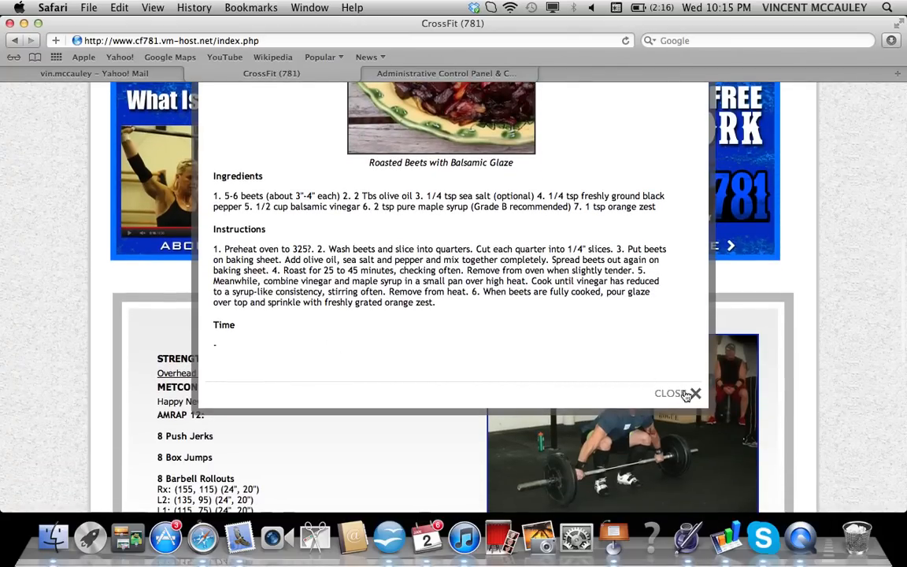
{"action": "left_click", "coordinate": [669, 393]}
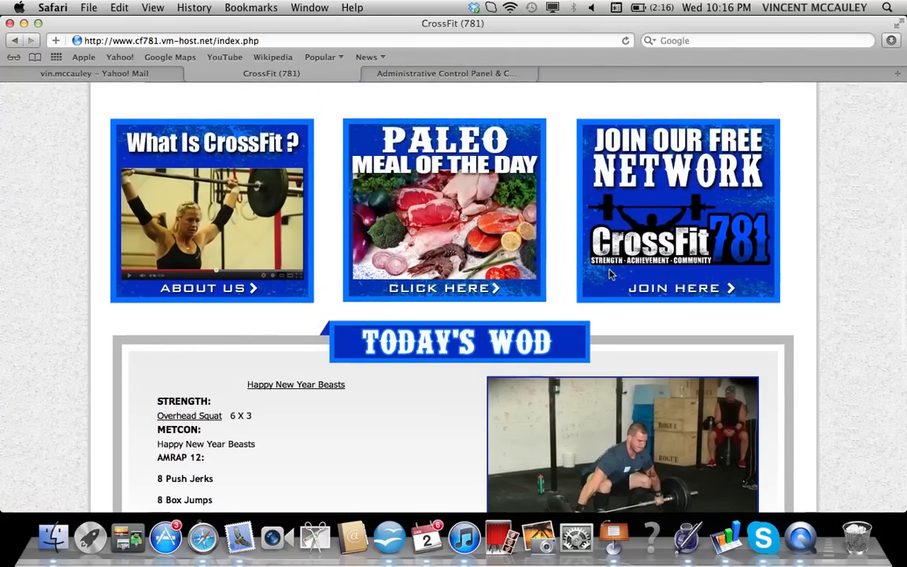
{"action": "left_click", "coordinate": [677, 287]}
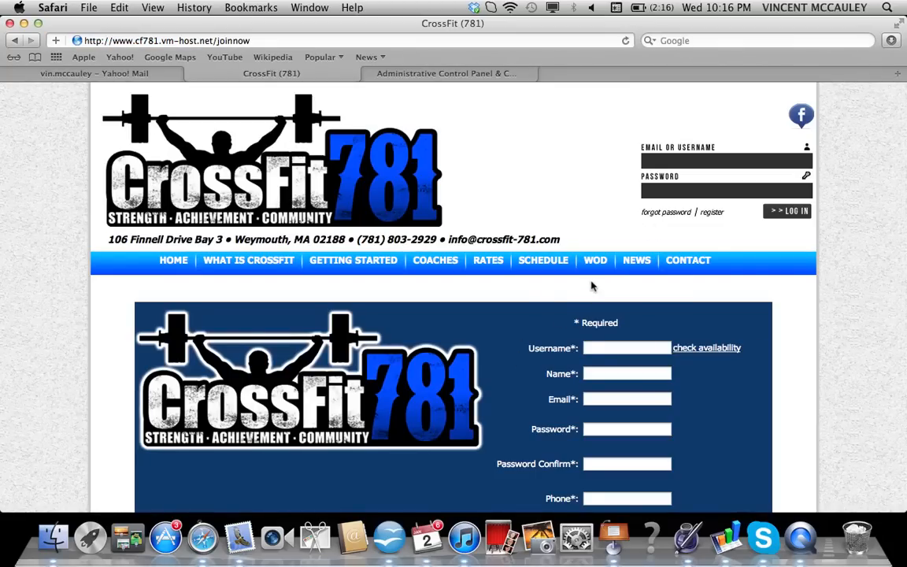
{"action": "left_click", "coordinate": [173, 260]}
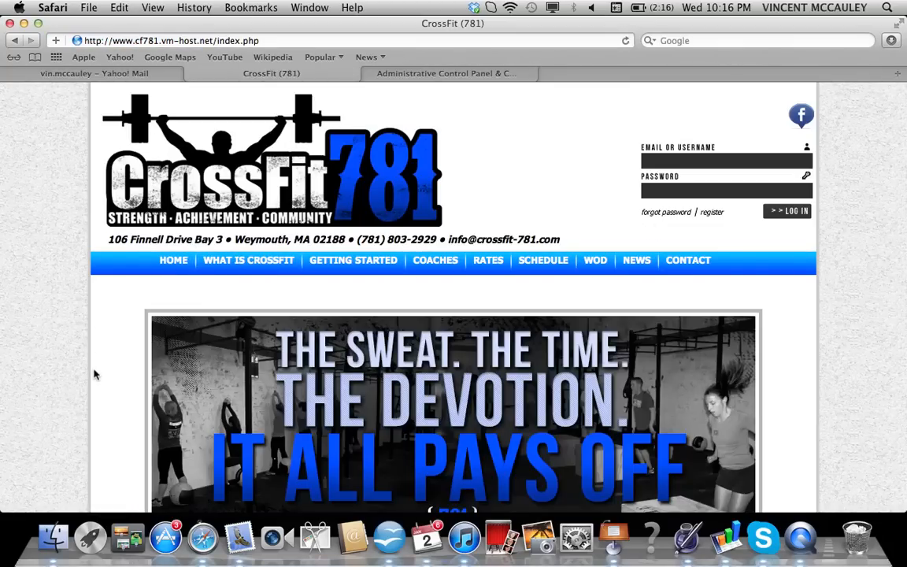
- Watch and close the Overhead Squat demo video, then begin entering the member email ('vi')
{"action": "scroll", "scroll_direction": "down", "scroll_amount": 3}
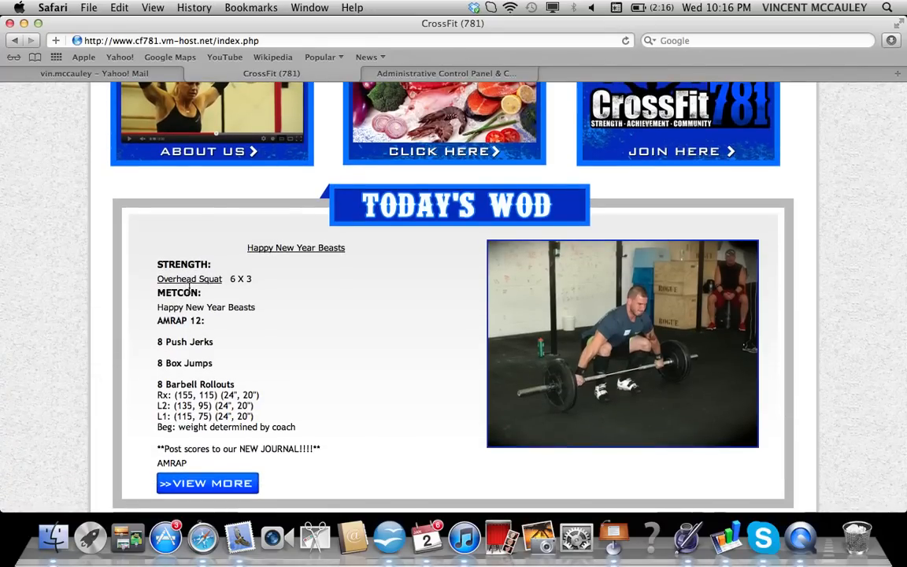
{"action": "left_click", "coordinate": [189, 278]}
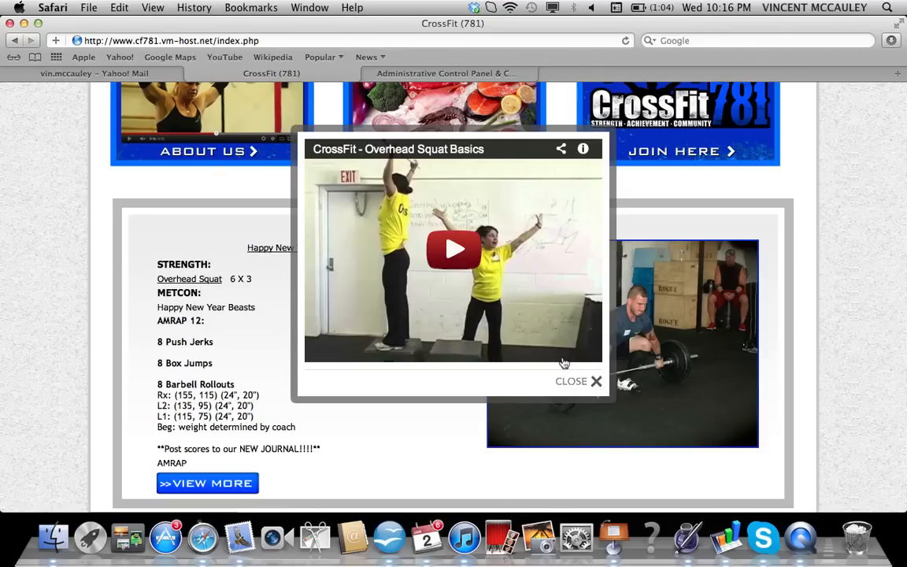
{"action": "mouse_move", "coordinate": [595, 382]}
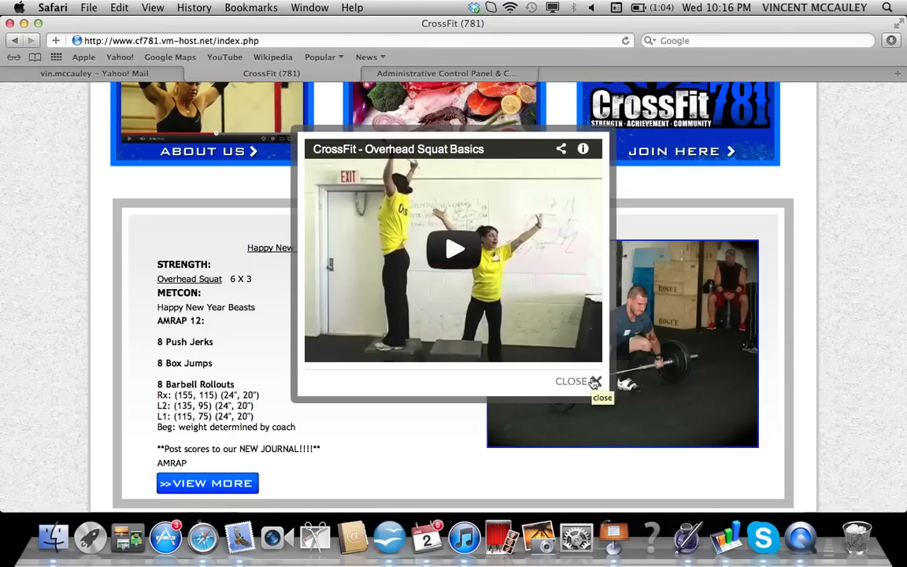
{"action": "left_click", "coordinate": [570, 381]}
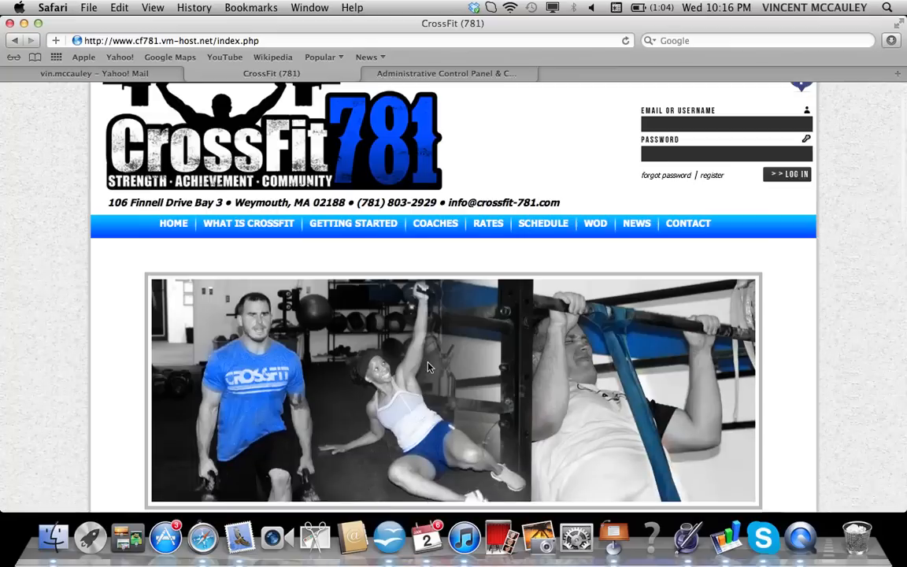
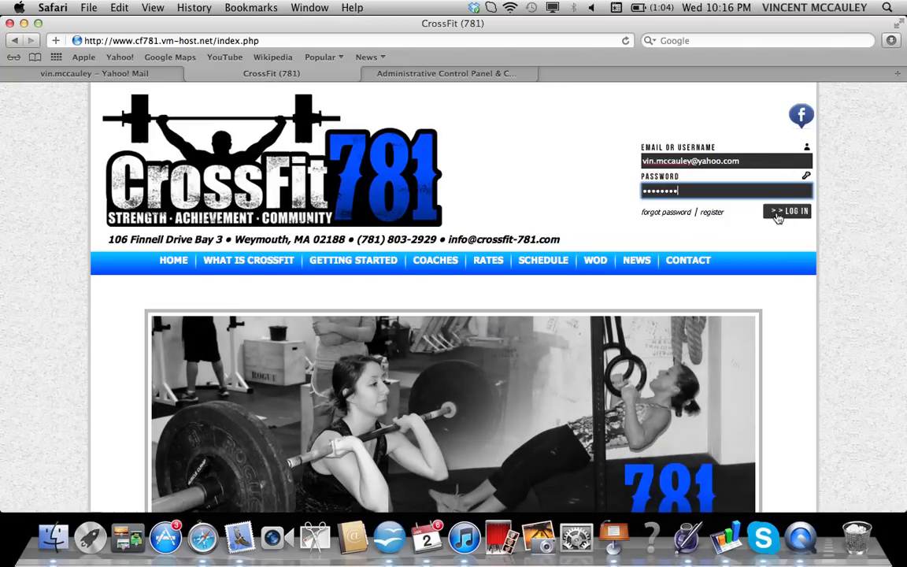
- Log in to the member home page, then open and dismiss the Change Profile Picture upload dialog
{"action": "left_click", "coordinate": [787, 211]}
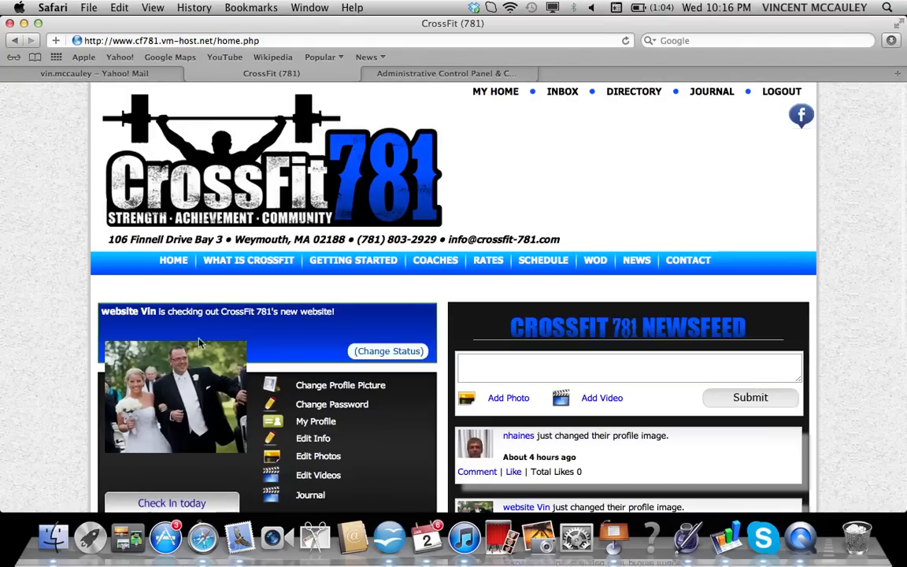
{"action": "scroll", "scroll_direction": "down", "scroll_amount": 3}
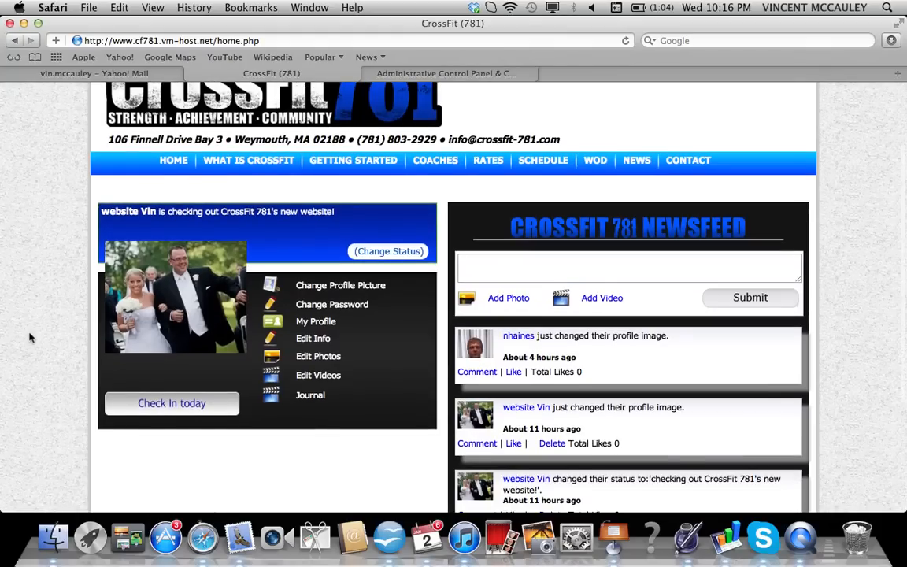
{"action": "mouse_move", "coordinate": [334, 296]}
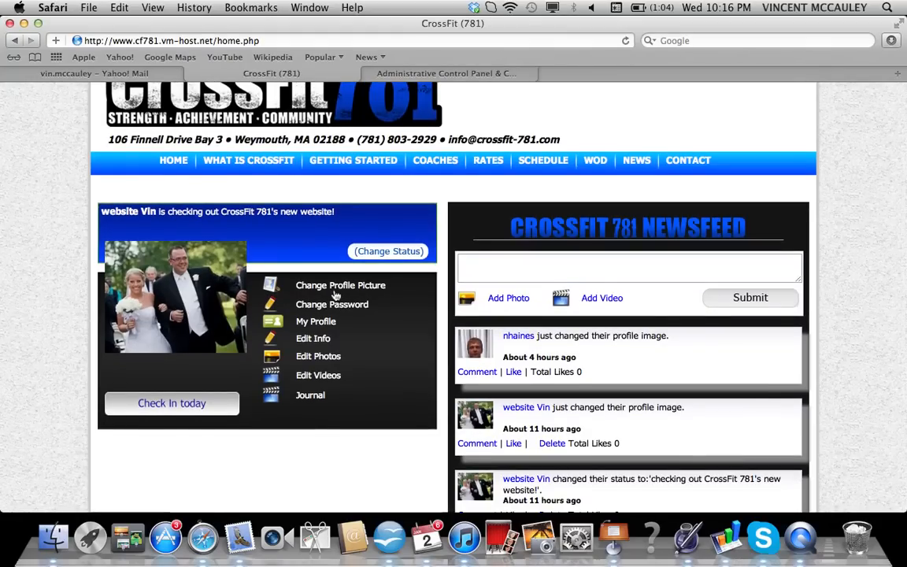
{"action": "left_click", "coordinate": [340, 285]}
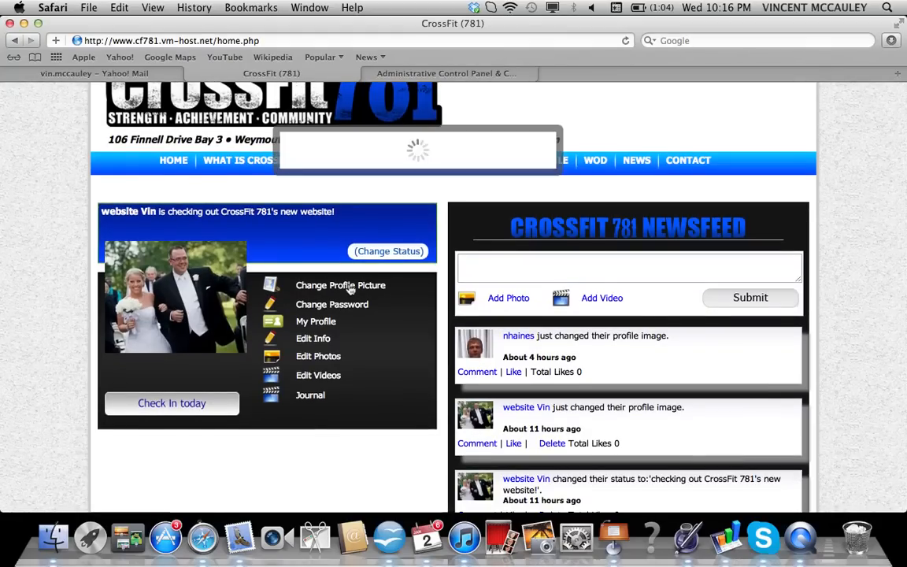
{"action": "left_click", "coordinate": [340, 285]}
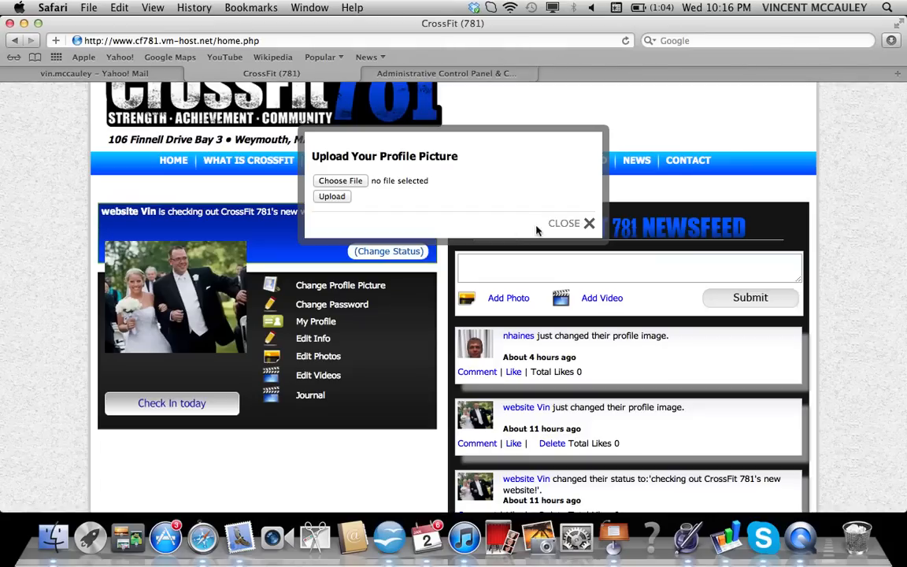
{"action": "left_click", "coordinate": [564, 224]}
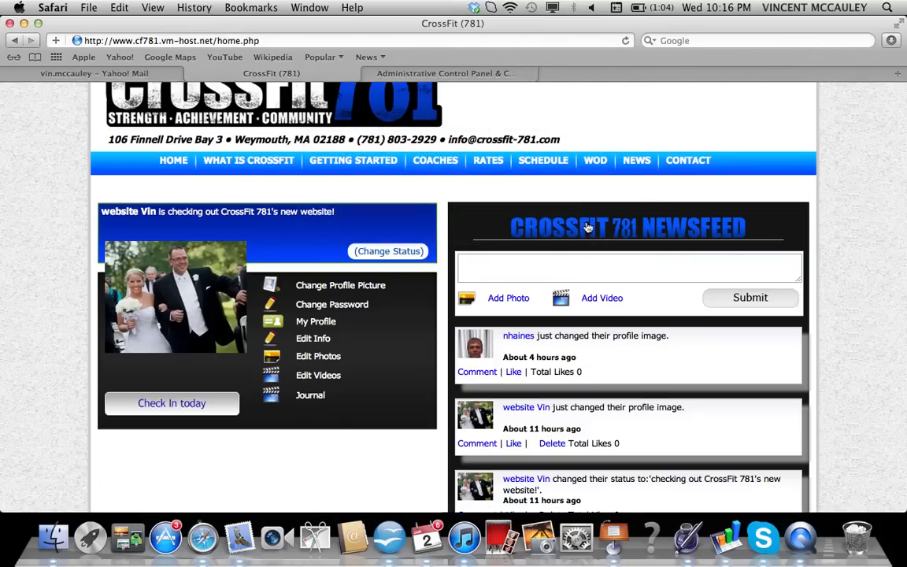
{"action": "scroll", "scroll_direction": "up", "scroll_amount": 3}
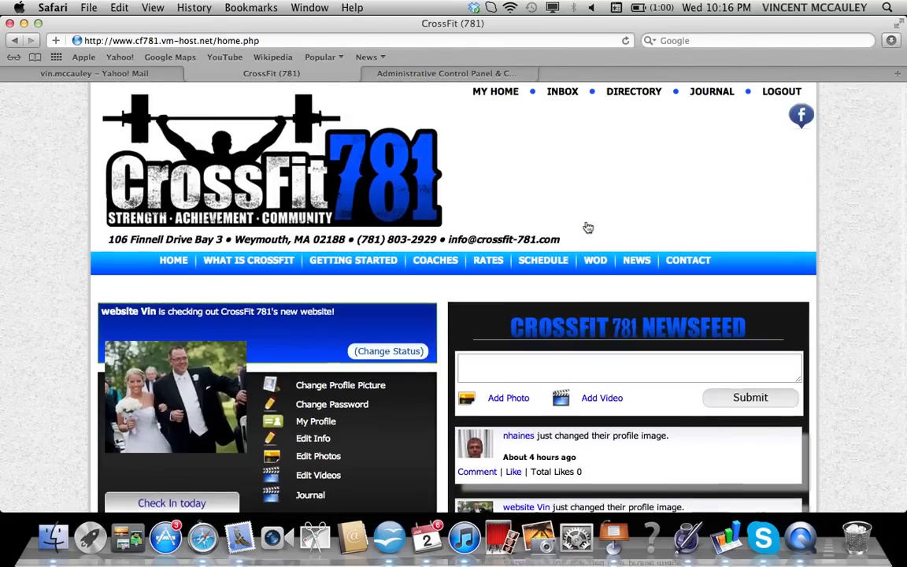
{"action": "mouse_move", "coordinate": [488, 104]}
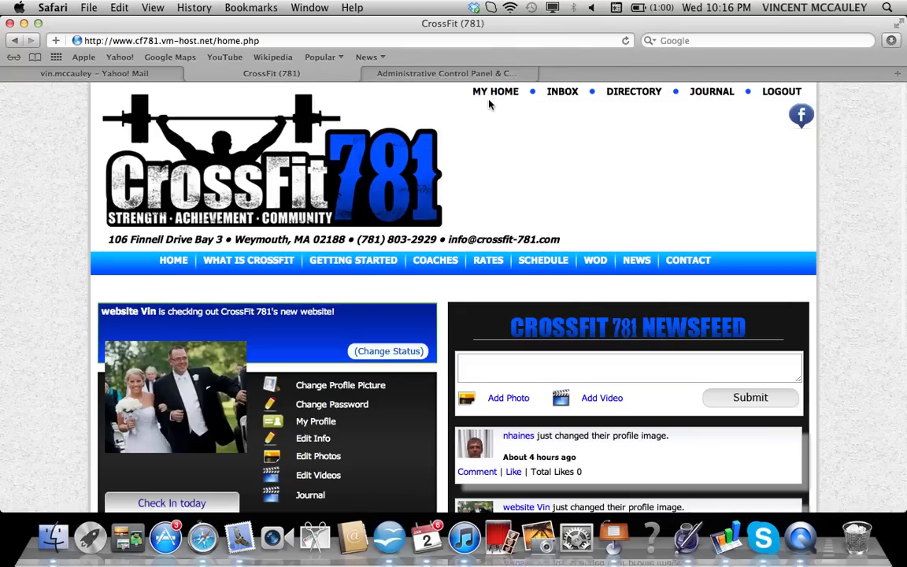
{"action": "mouse_move", "coordinate": [538, 100]}
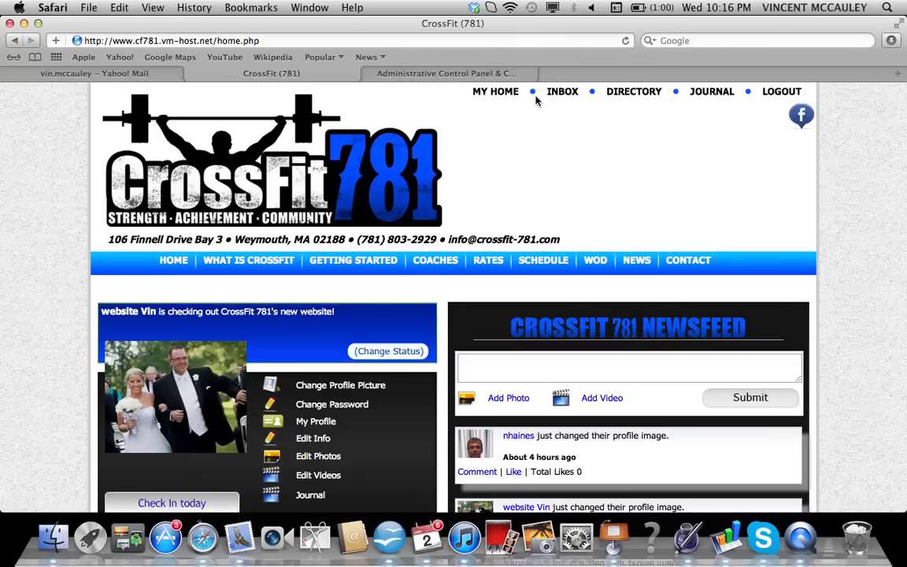
{"action": "left_click", "coordinate": [494, 91]}
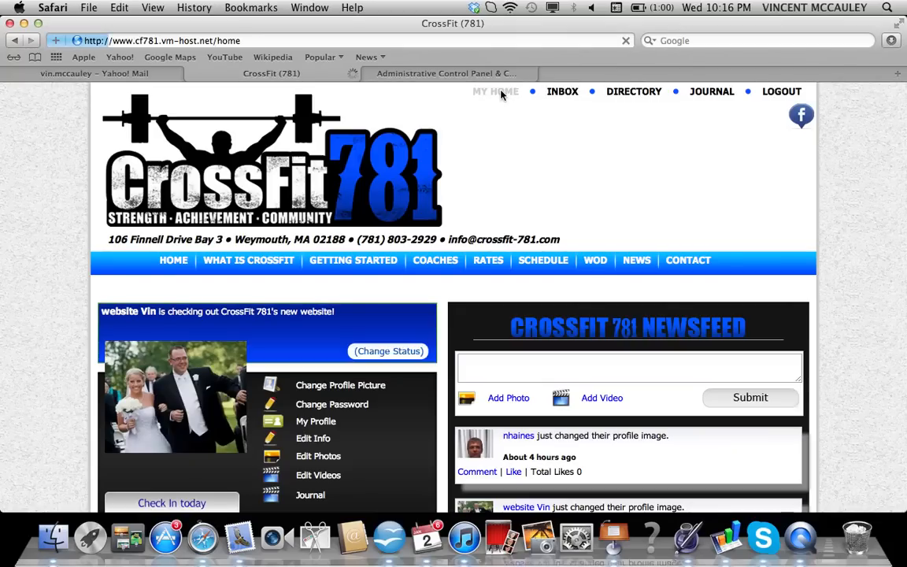
{"action": "left_click", "coordinate": [562, 91]}
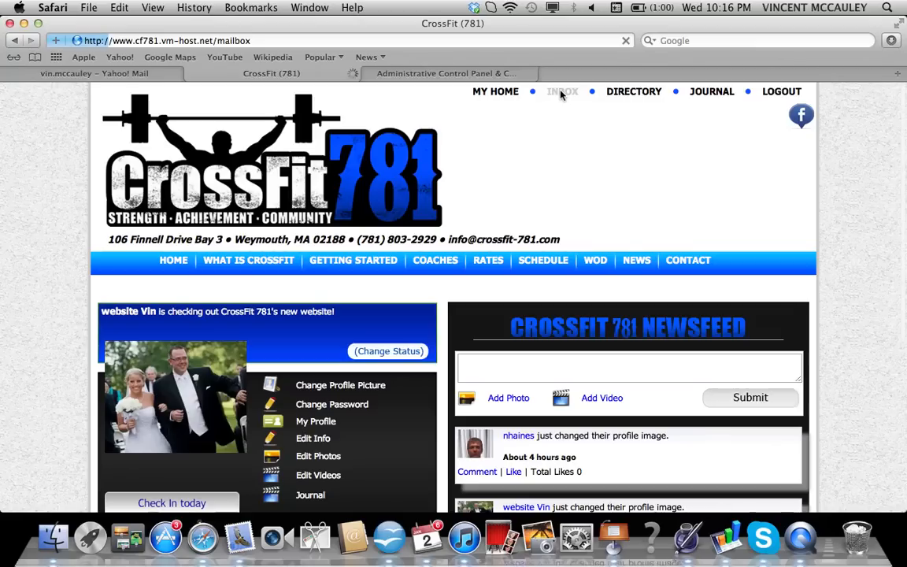
{"action": "left_click", "coordinate": [562, 92]}
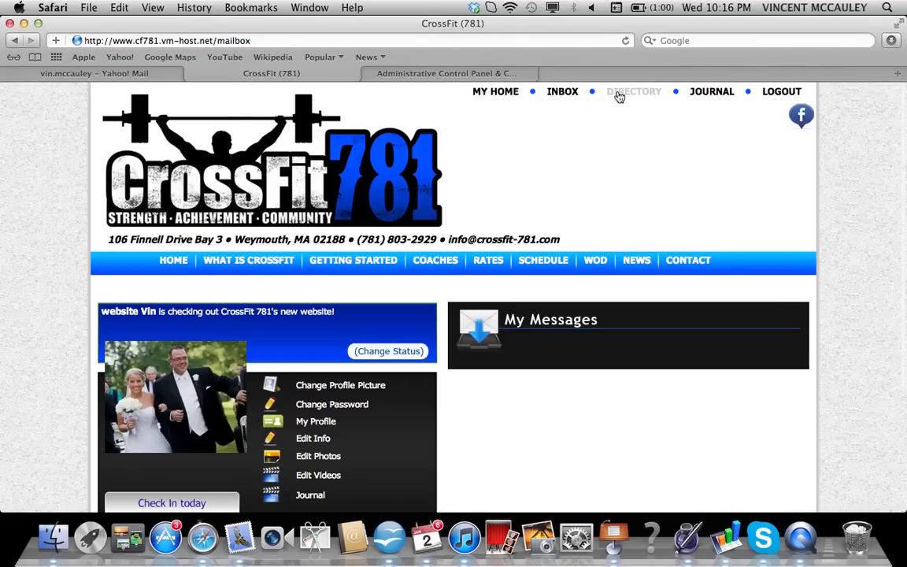
{"action": "left_click", "coordinate": [633, 92]}
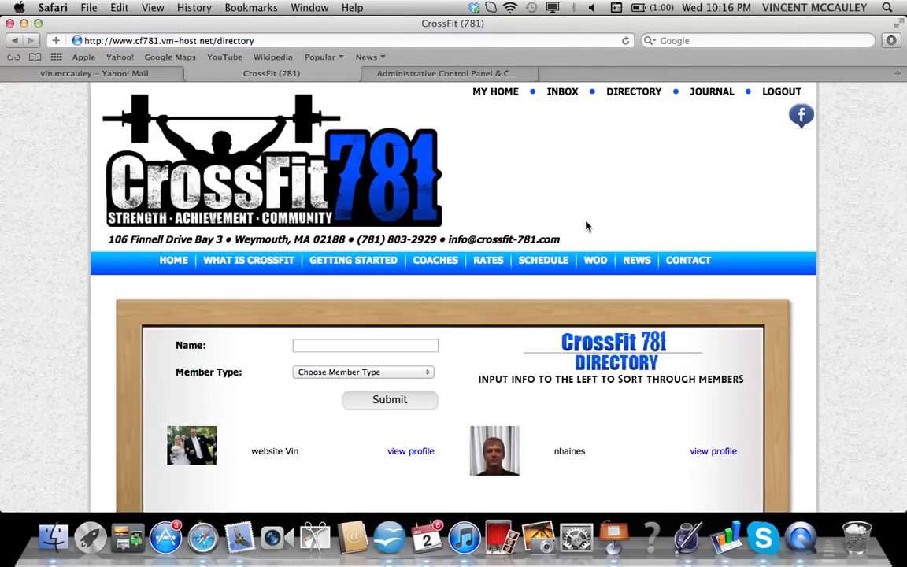
{"action": "left_click", "coordinate": [711, 92]}
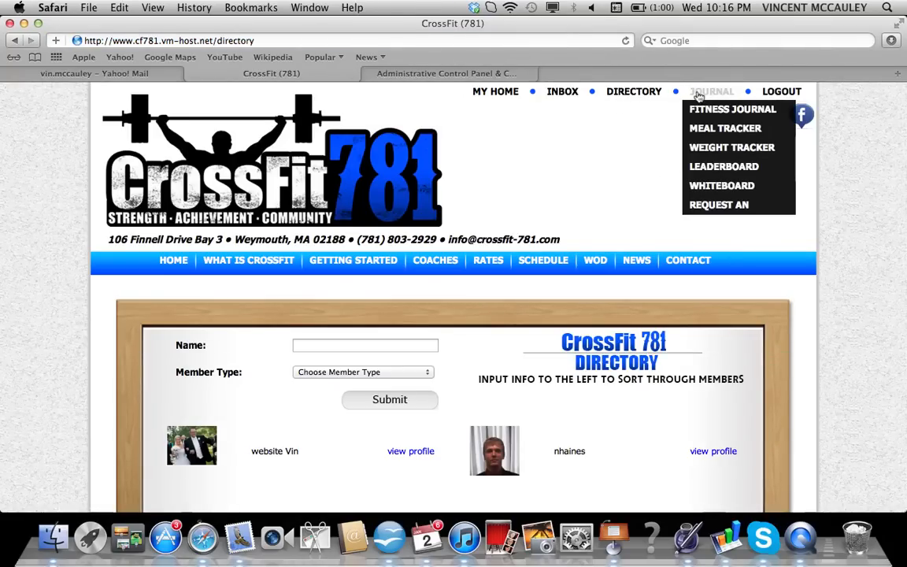
- In the Fitness Journal, add a new entry and load the workouts for 2013-01-01
{"action": "left_click", "coordinate": [730, 109]}
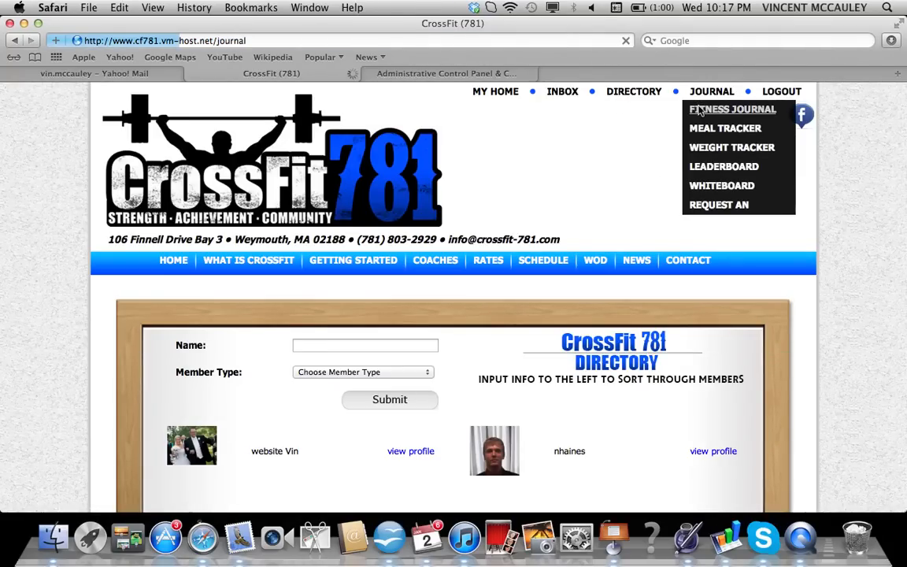
{"action": "left_click", "coordinate": [731, 109]}
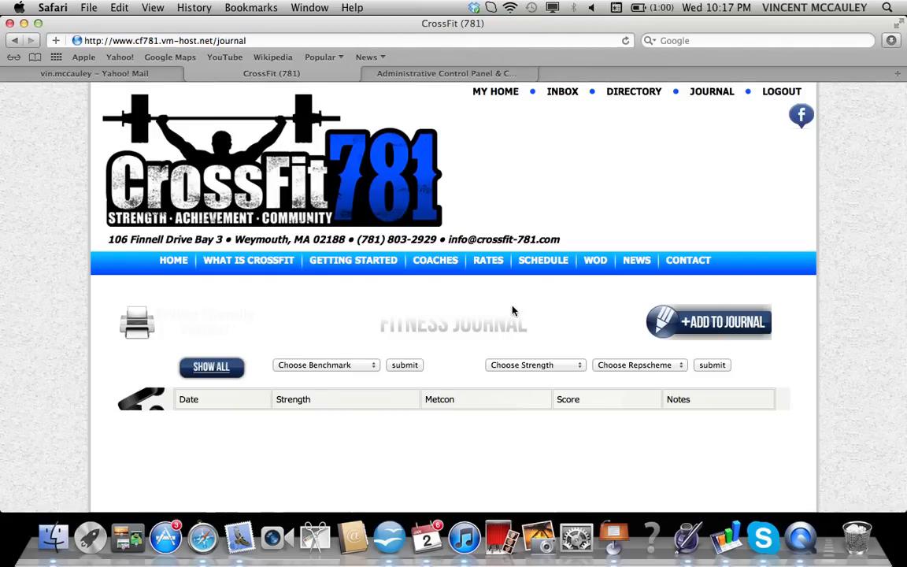
{"action": "left_click", "coordinate": [705, 321]}
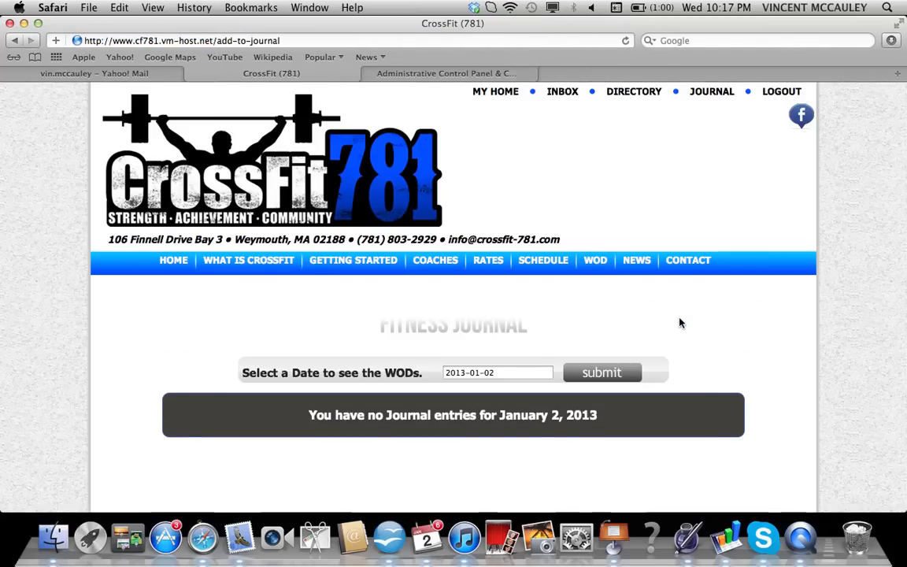
{"action": "left_click", "coordinate": [601, 372]}
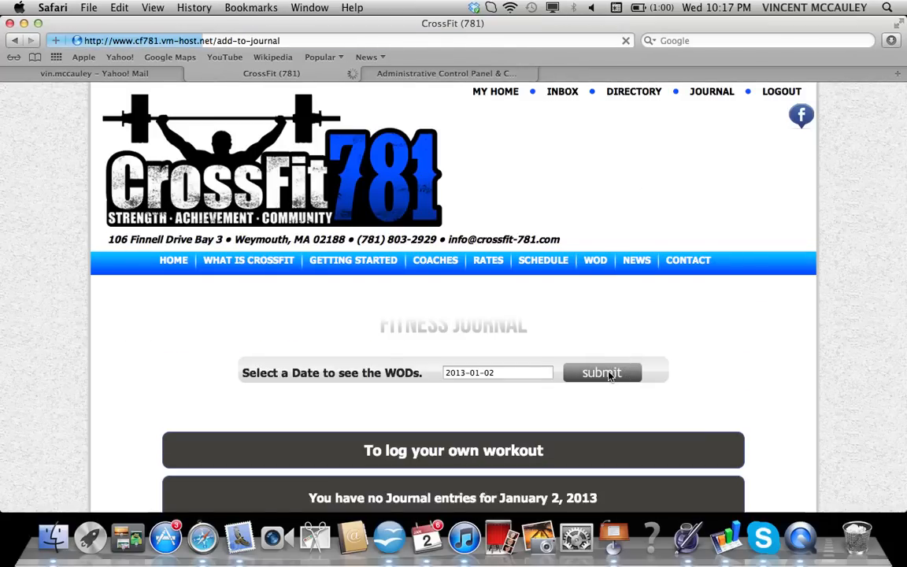
{"action": "scroll", "scroll_direction": "down", "scroll_amount": 3}
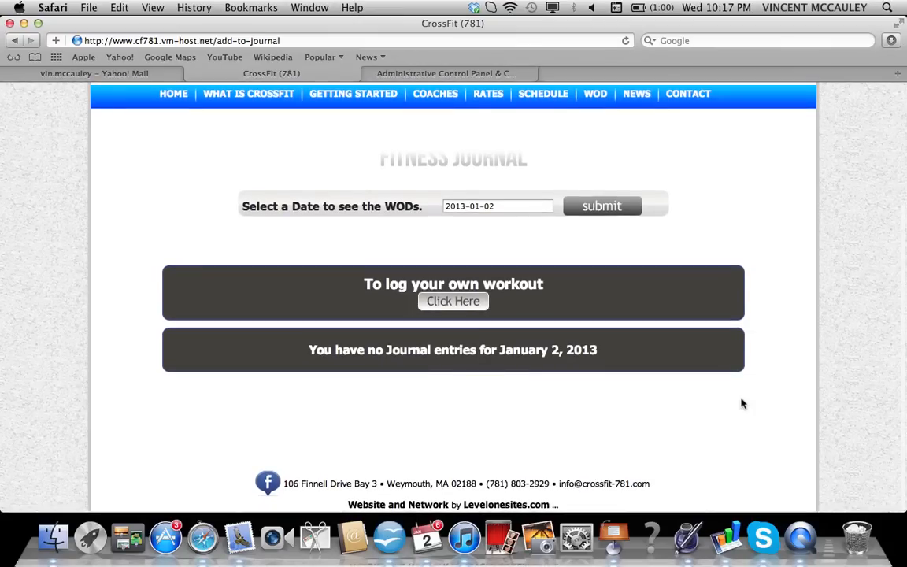
{"action": "mouse_move", "coordinate": [541, 223]}
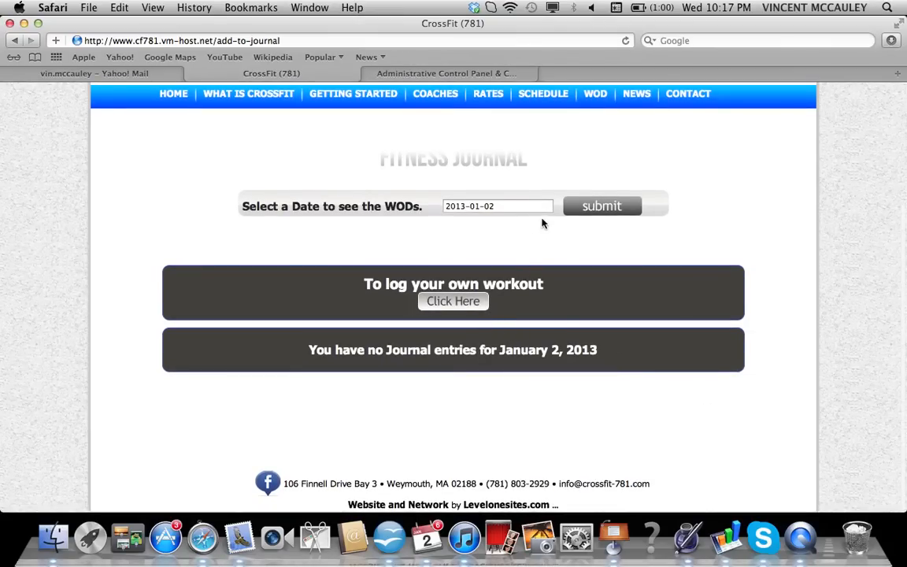
{"action": "left_click", "coordinate": [497, 205]}
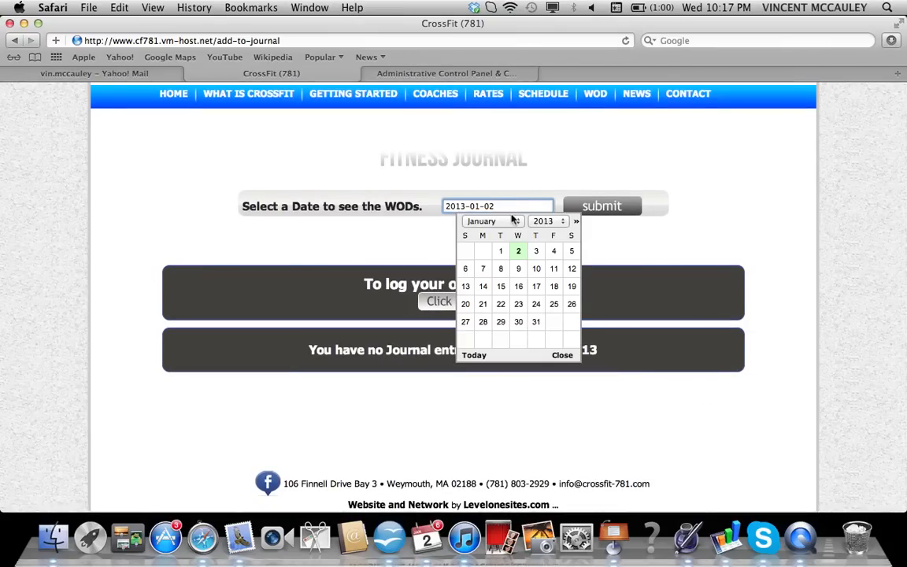
{"action": "left_click", "coordinate": [601, 204]}
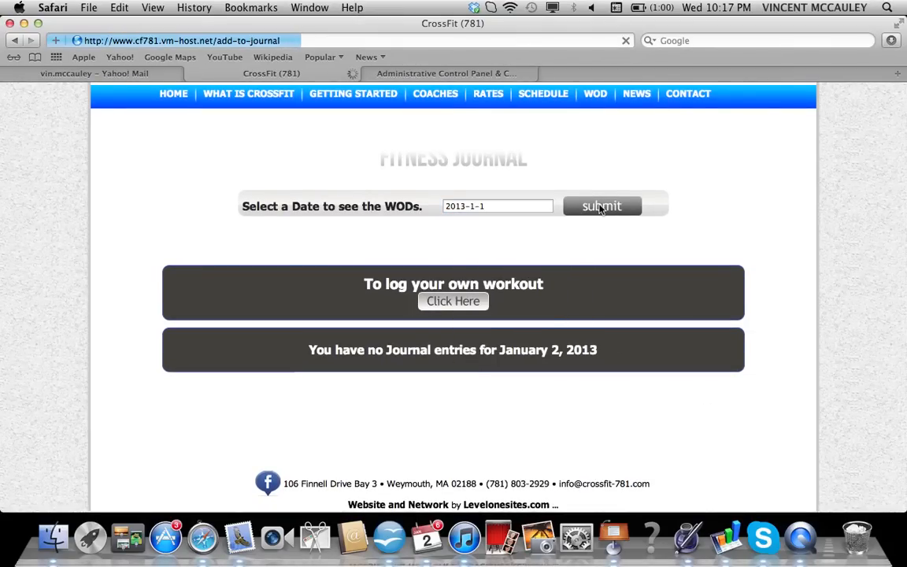
{"action": "left_click", "coordinate": [601, 205]}
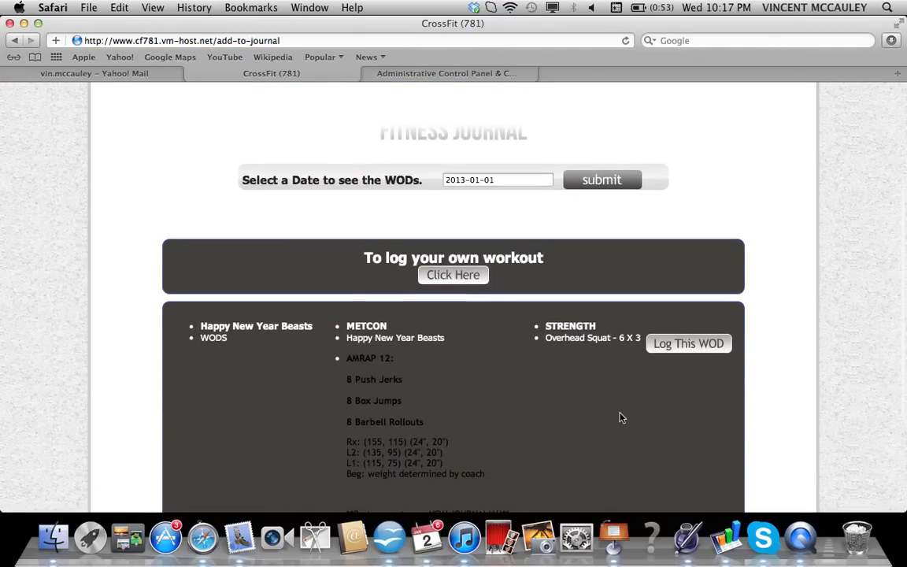
{"action": "mouse_move", "coordinate": [688, 343]}
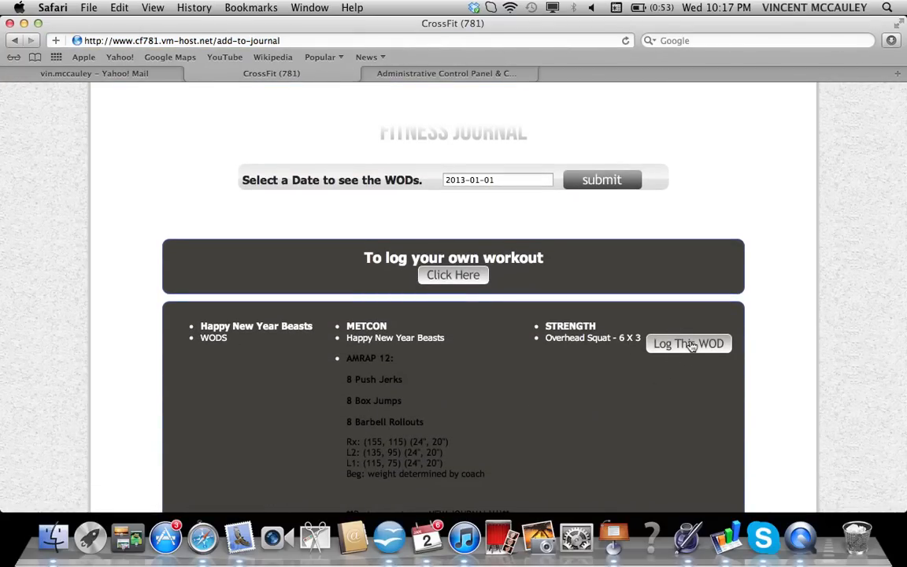
- Log the day's WOD scores: Overhead Squat 100 and Happy New Year Beasts 4+4, both RX
{"action": "left_click", "coordinate": [689, 343]}
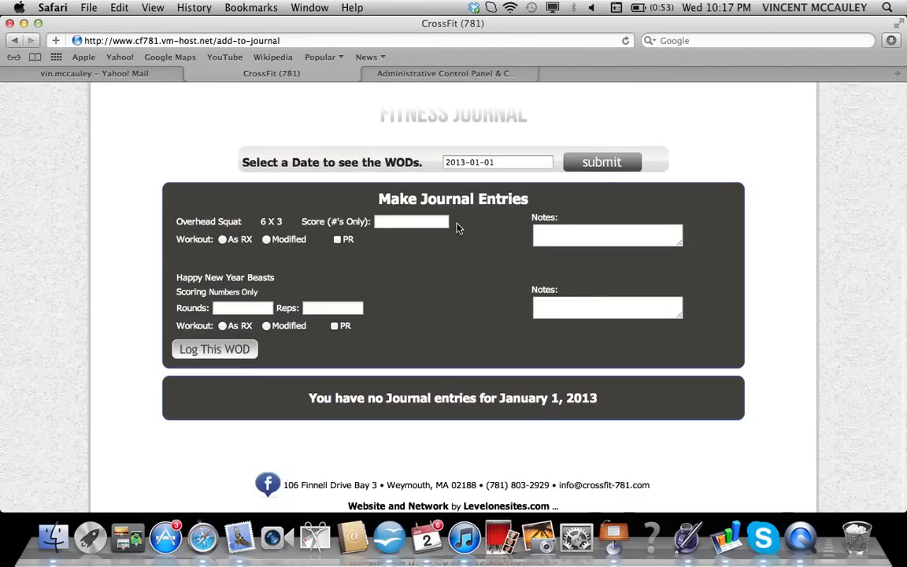
{"action": "type", "text": "100"}
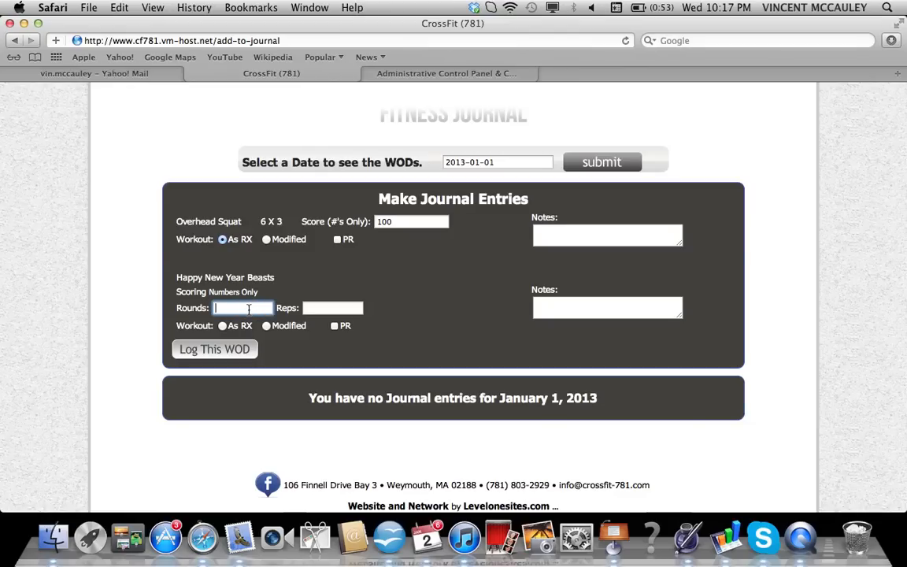
{"action": "type", "text": "4"}
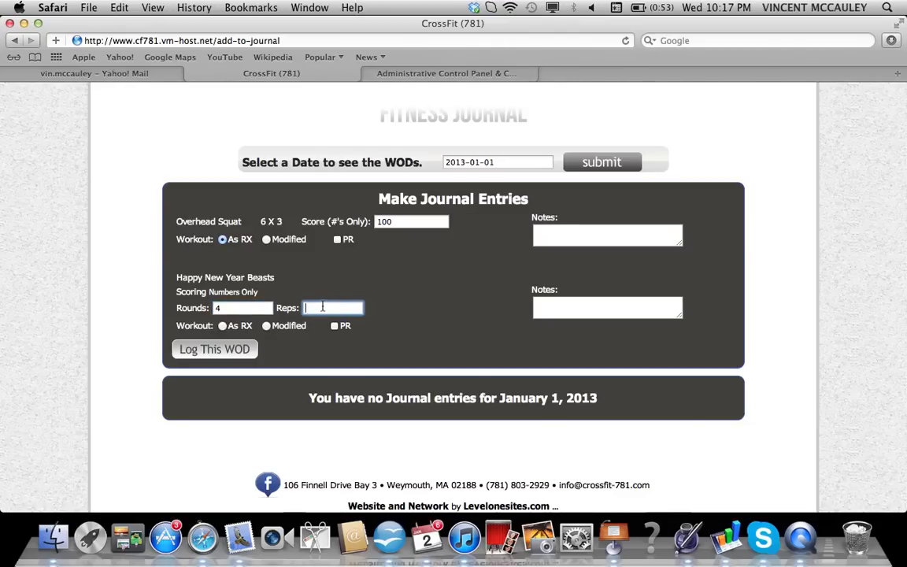
{"action": "type", "text": "4"}
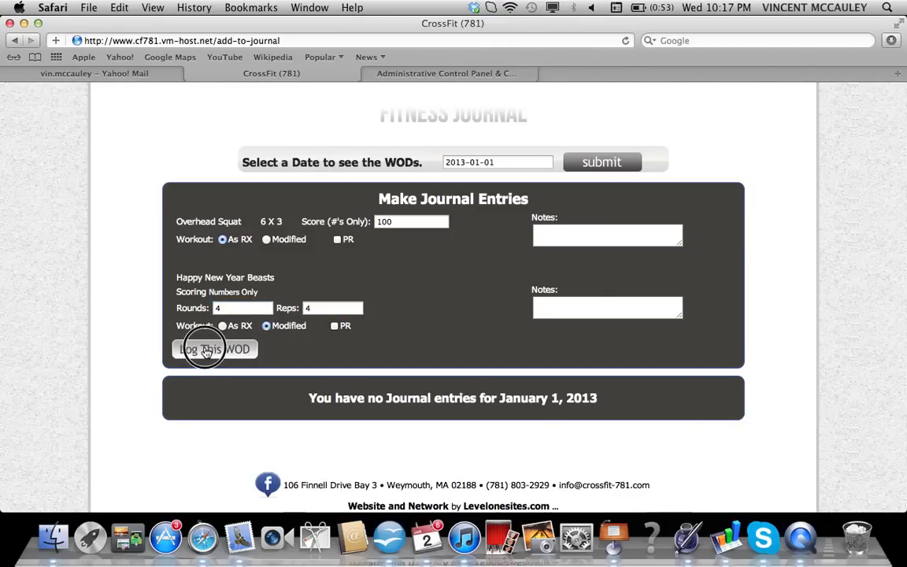
{"action": "left_click", "coordinate": [214, 349]}
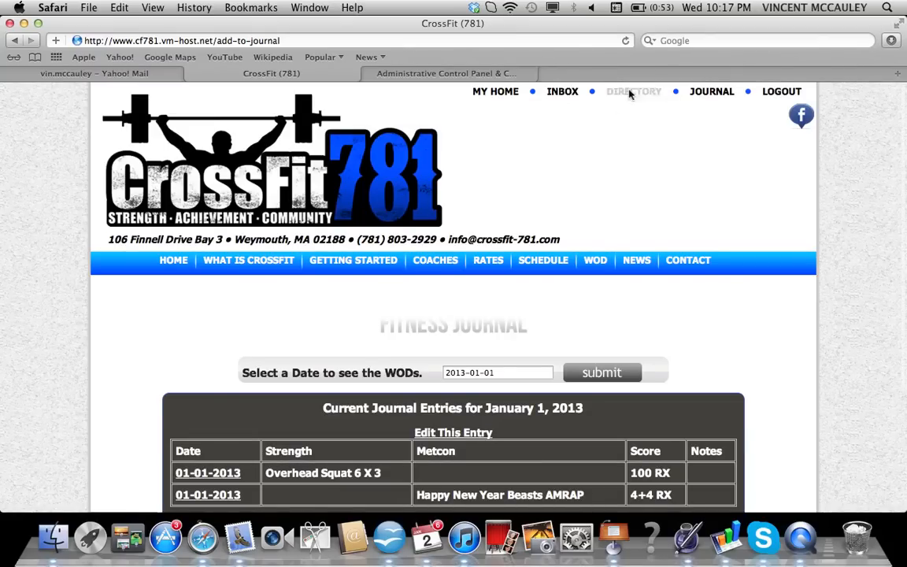
- Review the journal list with both January 1 entries and view the Happy New Year Beasts workout details
{"action": "left_click", "coordinate": [712, 91]}
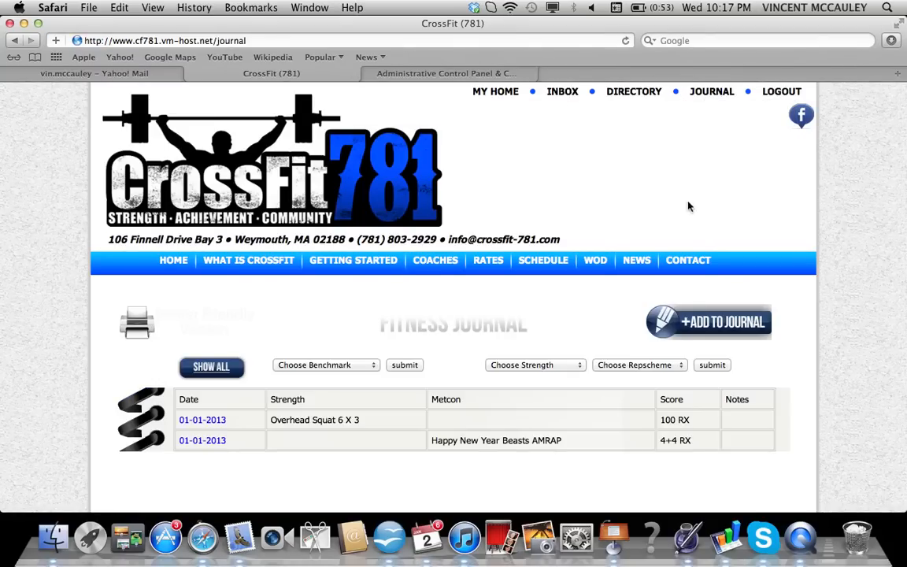
{"action": "scroll", "scroll_direction": "down", "scroll_amount": 3}
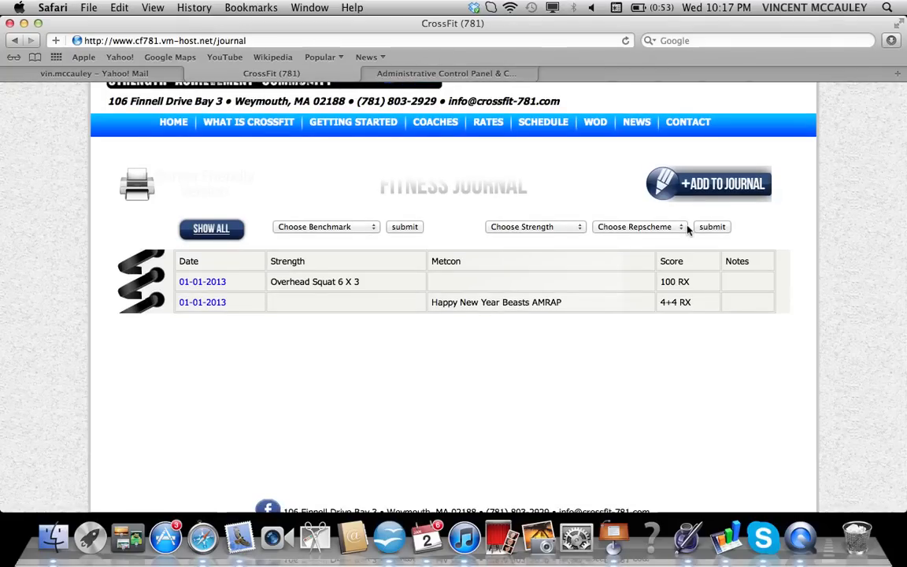
{"action": "left_click", "coordinate": [202, 281]}
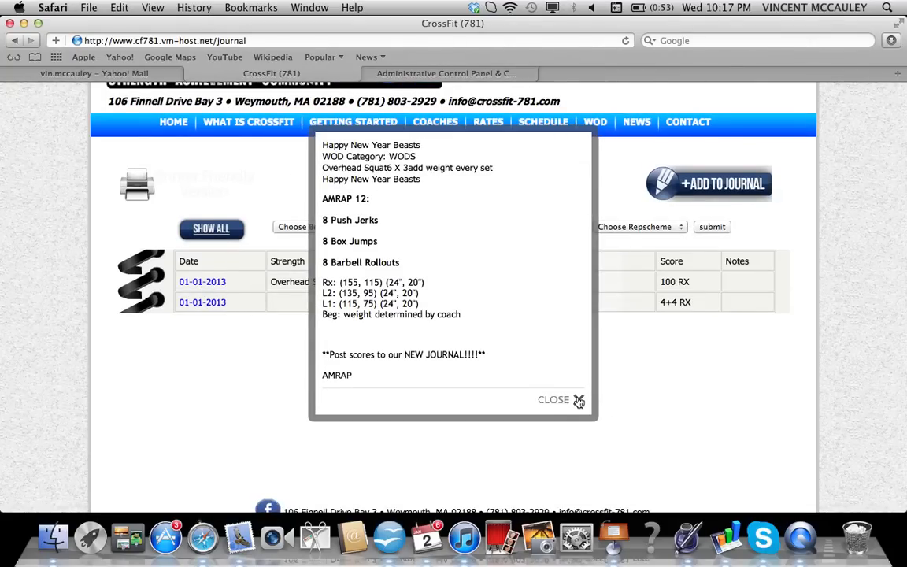
{"action": "left_click", "coordinate": [554, 400]}
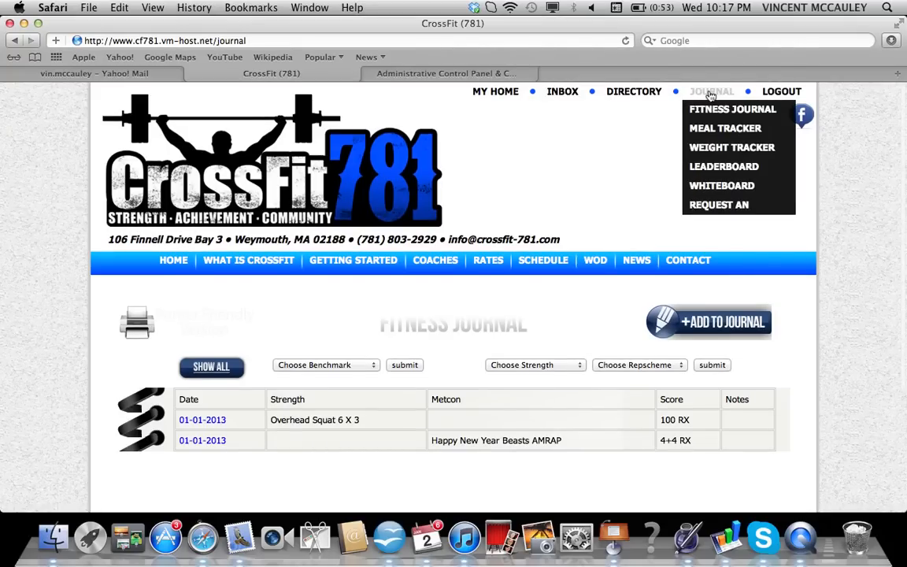
{"action": "left_click", "coordinate": [724, 167]}
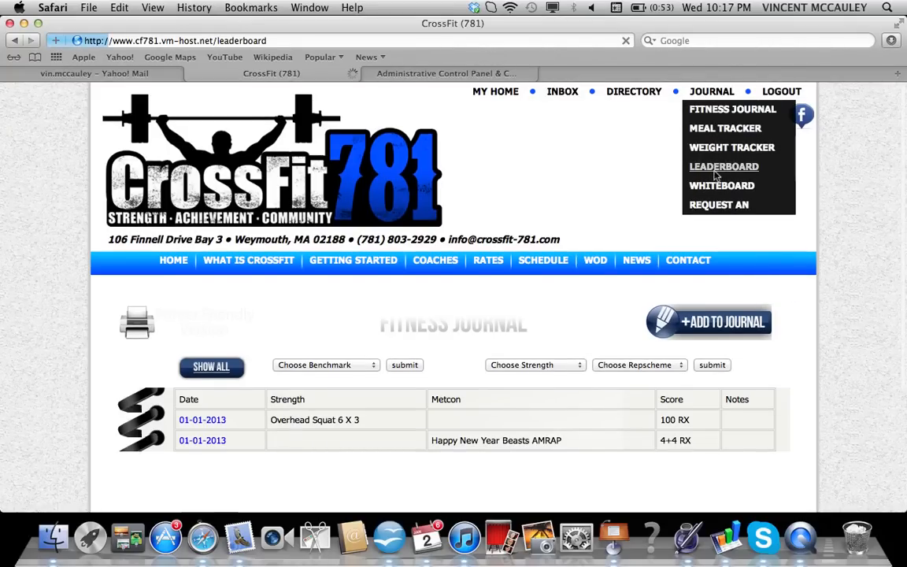
{"action": "left_click", "coordinate": [723, 167]}
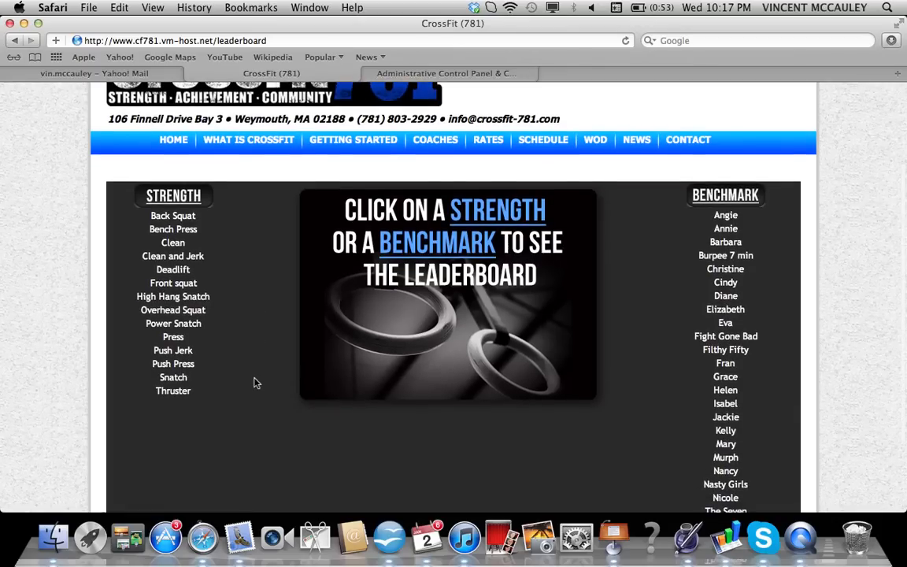
{"action": "left_click", "coordinate": [173, 309]}
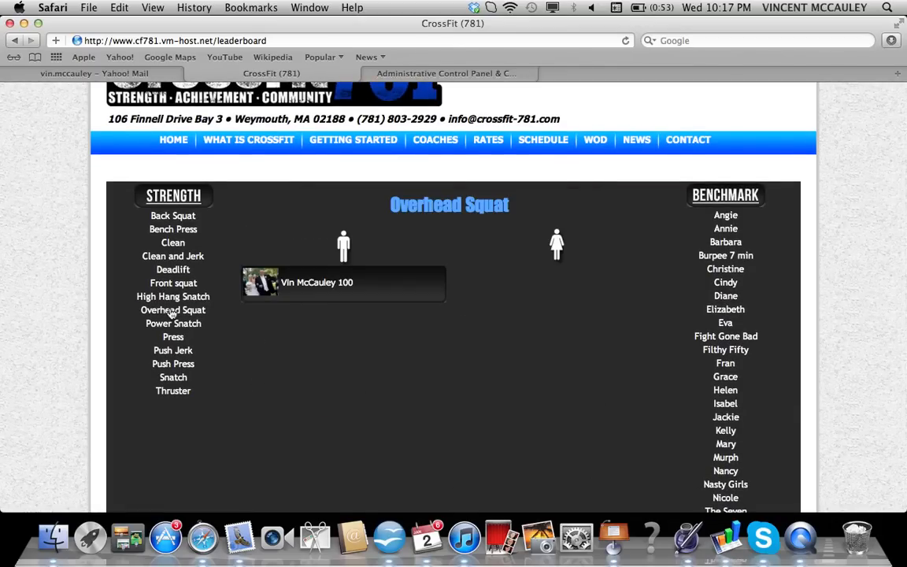
{"action": "scroll", "scroll_direction": "up", "scroll_amount": 3}
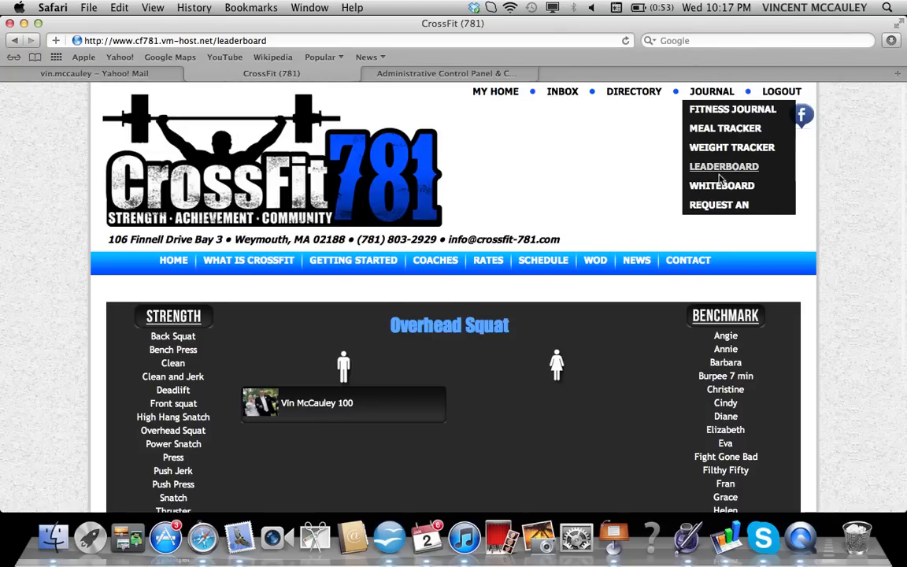
{"action": "left_click", "coordinate": [721, 186]}
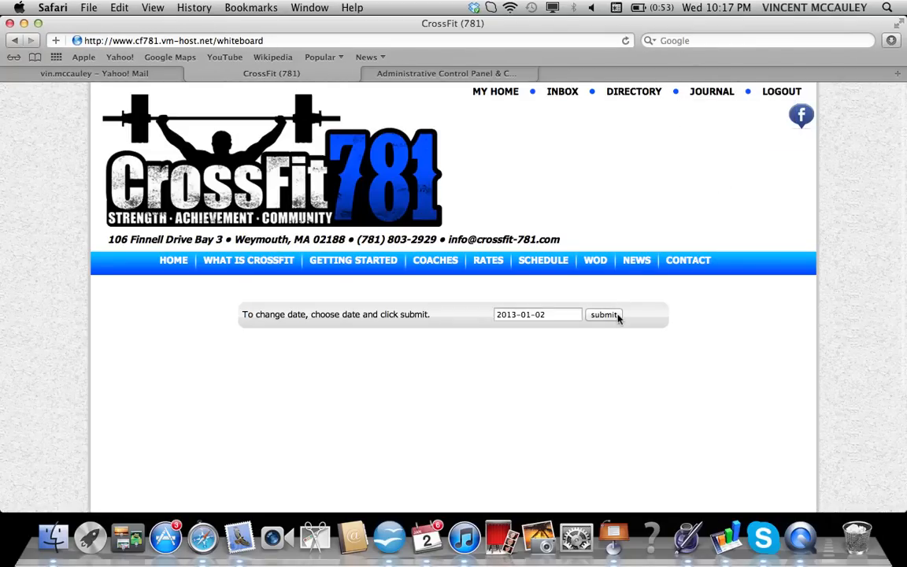
- Show the whiteboard for 2013-01-01 with the Overhead Squat 100 and 4+4 RX entry, then go to the Meal Tracker
{"action": "left_click", "coordinate": [537, 315]}
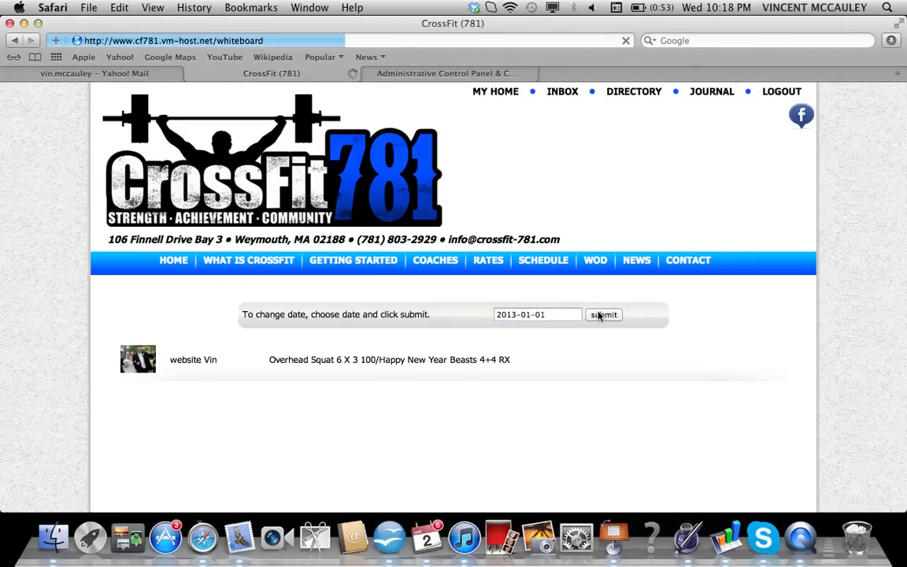
{"action": "left_click", "coordinate": [604, 315]}
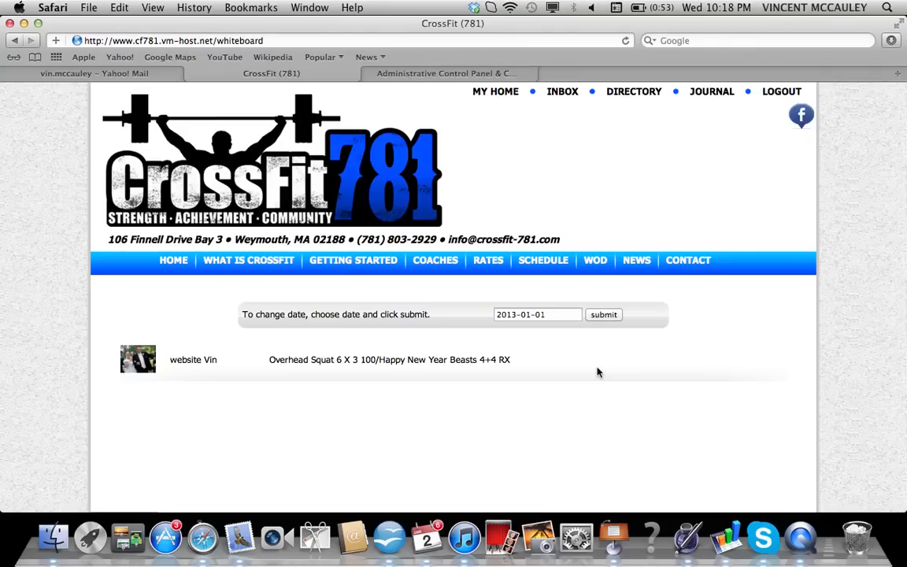
{"action": "mouse_move", "coordinate": [703, 142]}
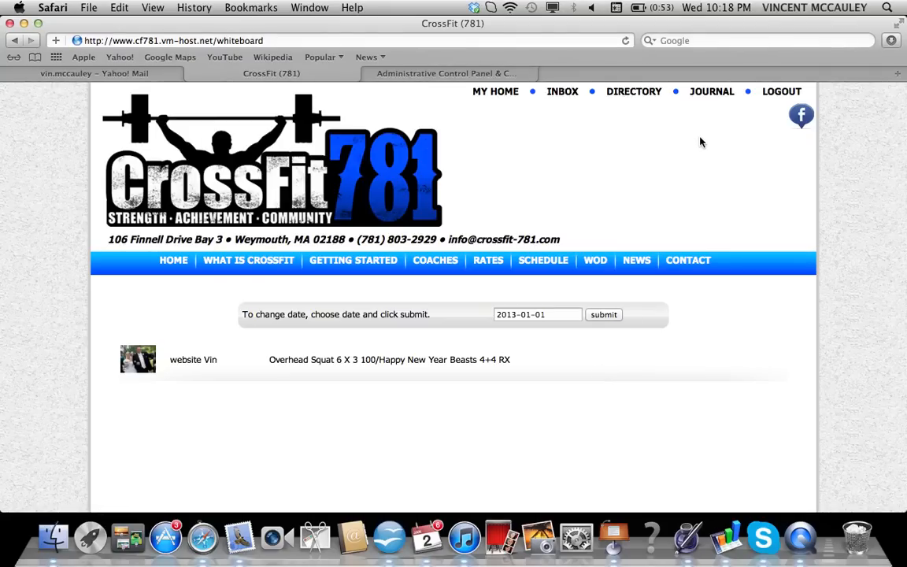
{"action": "left_click", "coordinate": [724, 128]}
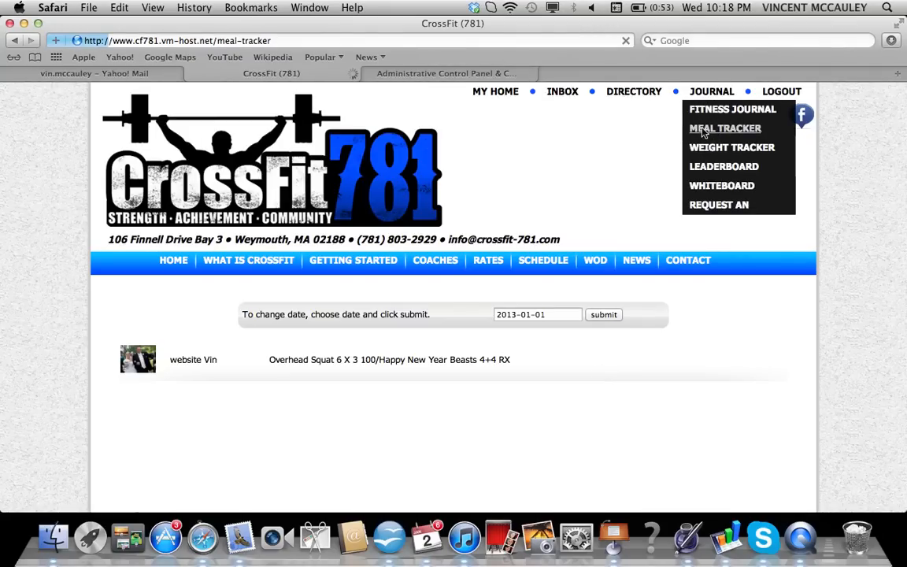
- Submit a breakfast entry 'eggs and bacon' with 4 g carbs, fat and protein
{"action": "left_click", "coordinate": [725, 128]}
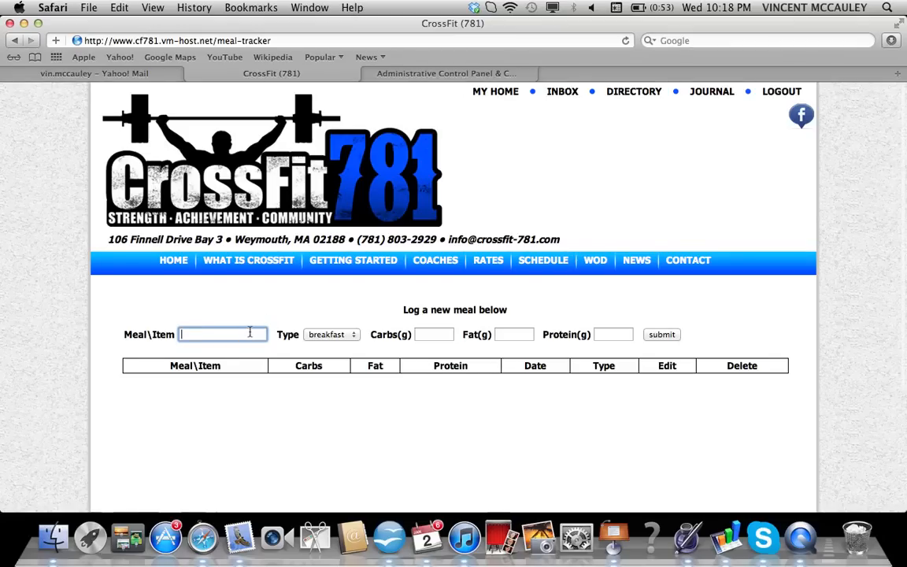
{"action": "type", "text": "eggs and bacon"}
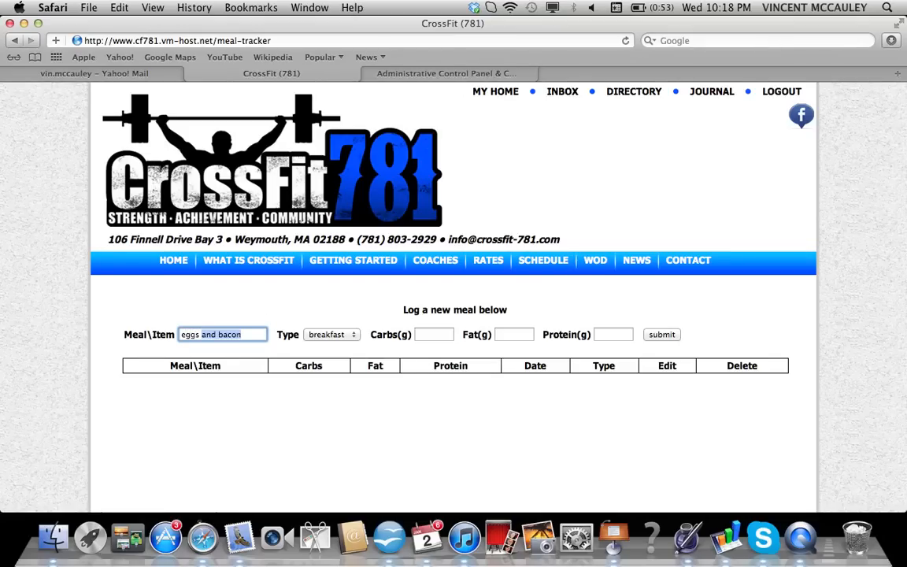
{"action": "left_click", "coordinate": [435, 334]}
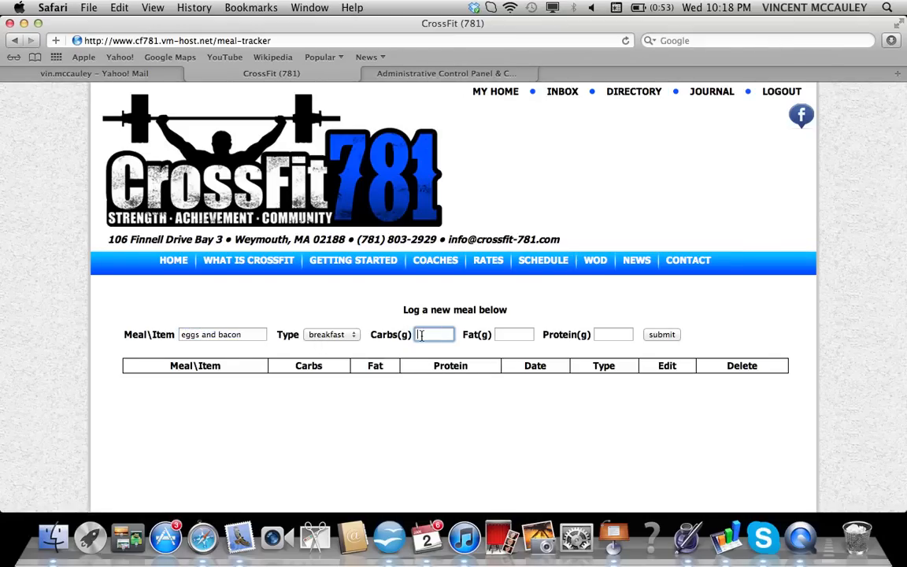
{"action": "type", "text": "4"}
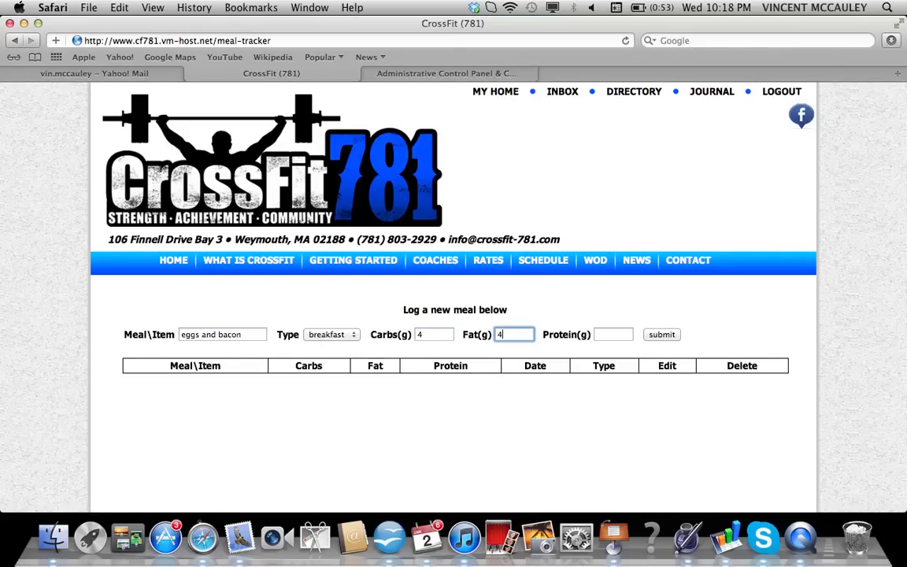
{"action": "left_click", "coordinate": [662, 333]}
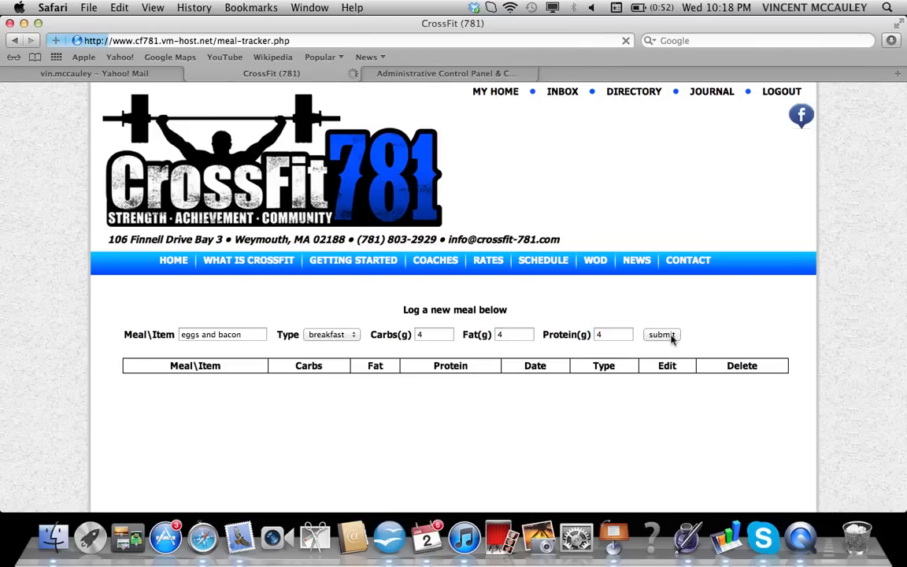
{"action": "left_click", "coordinate": [661, 333]}
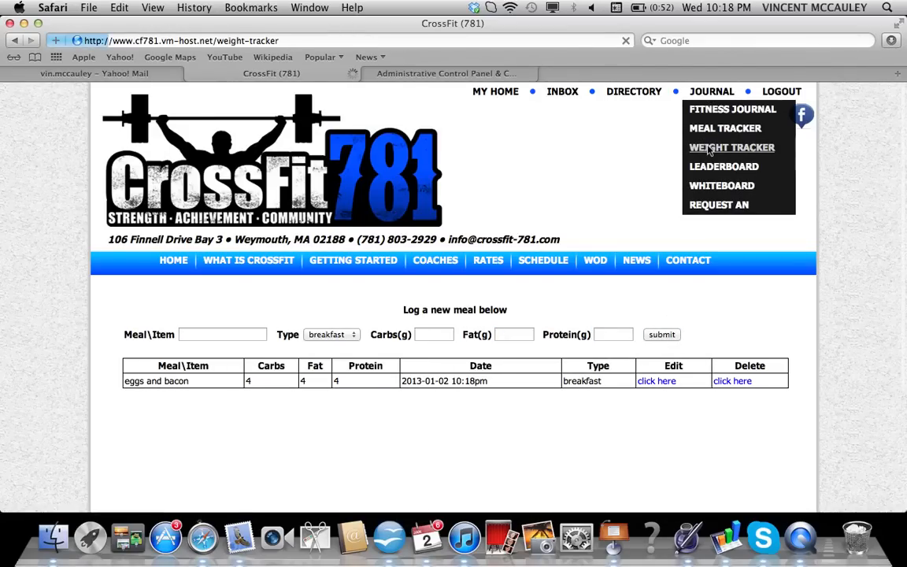
- Log a weight of 220 with the #1pic photo from the Pictures folder, then return to My Home
{"action": "left_click", "coordinate": [731, 148]}
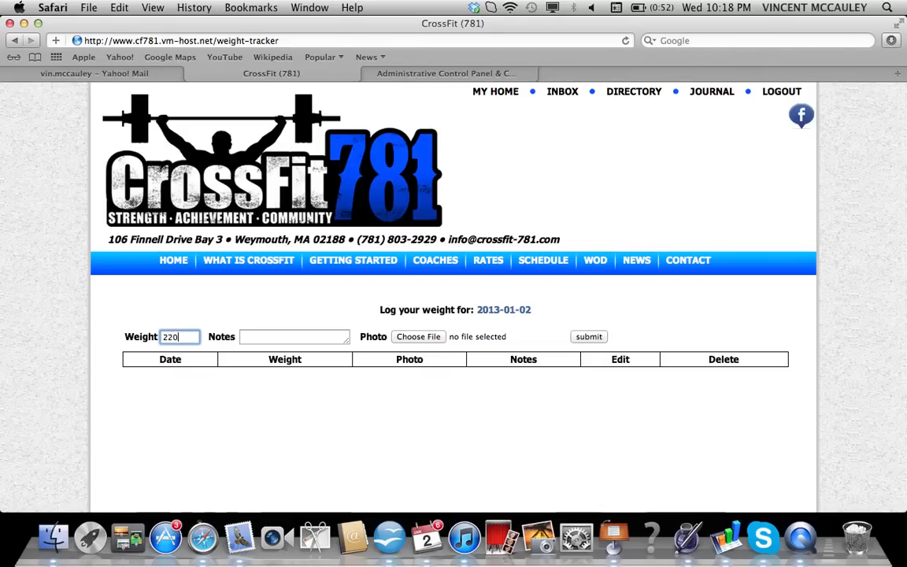
{"action": "left_click", "coordinate": [419, 337]}
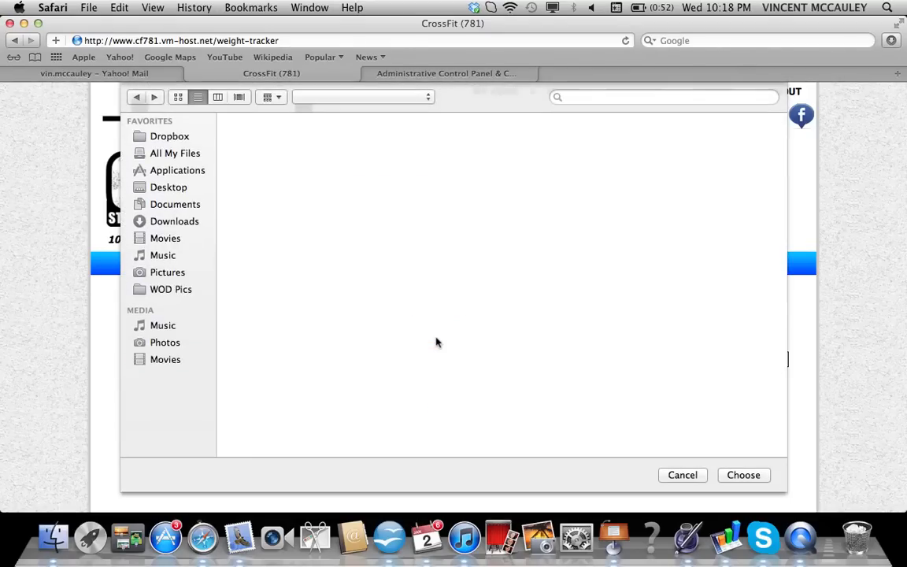
{"action": "left_click", "coordinate": [170, 135]}
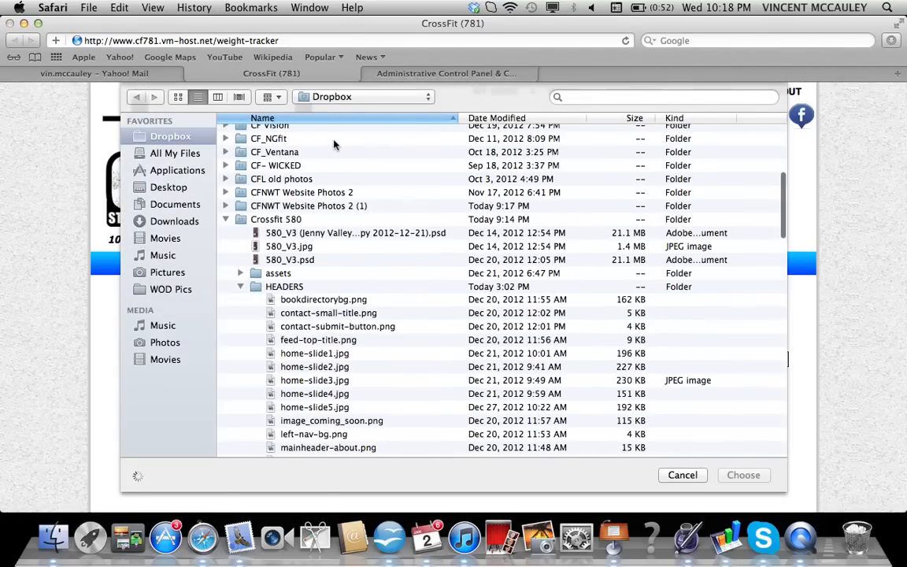
{"action": "left_click", "coordinate": [169, 270]}
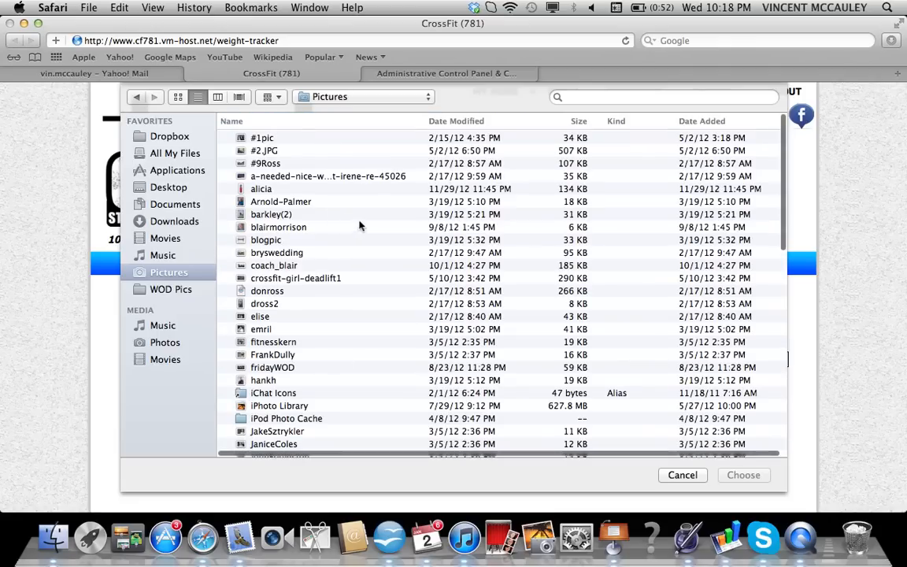
{"action": "left_click", "coordinate": [261, 137]}
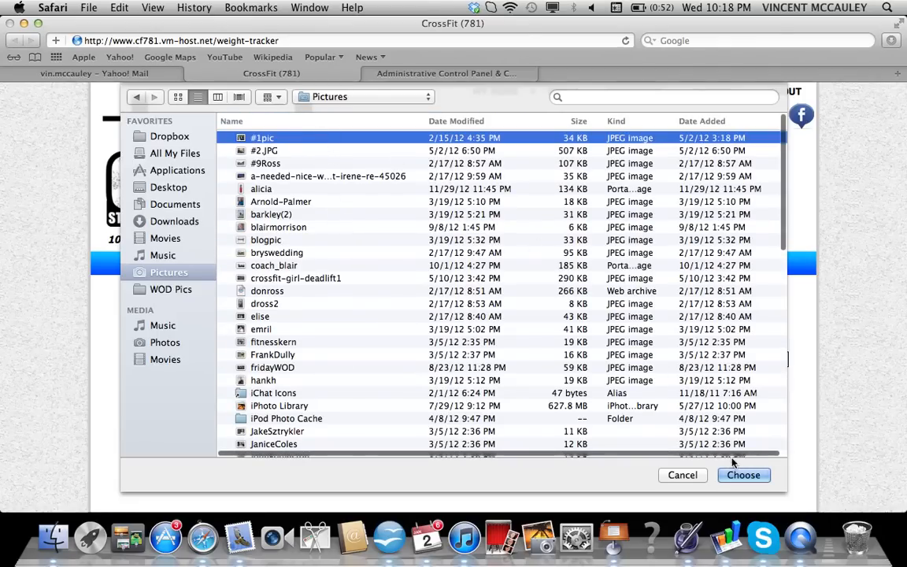
{"action": "left_click", "coordinate": [744, 476]}
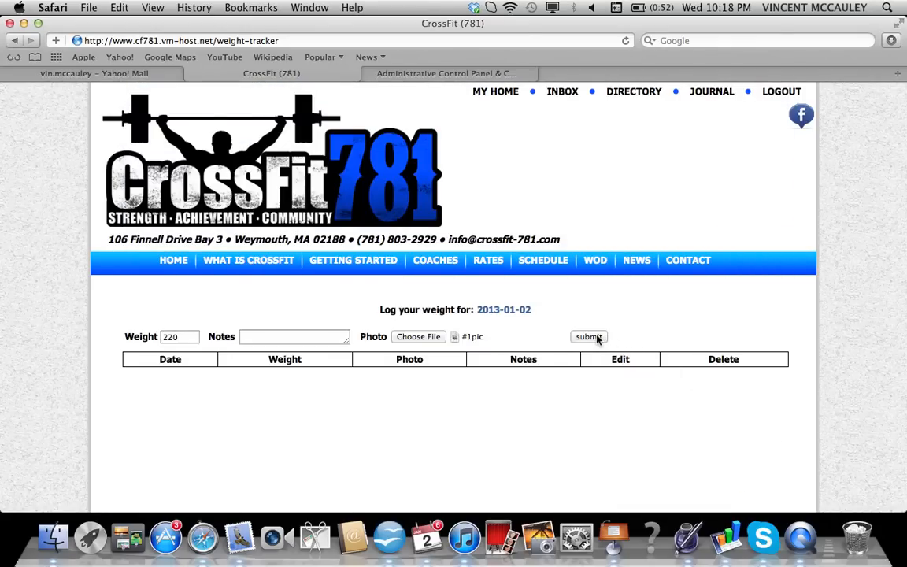
{"action": "left_click", "coordinate": [589, 337]}
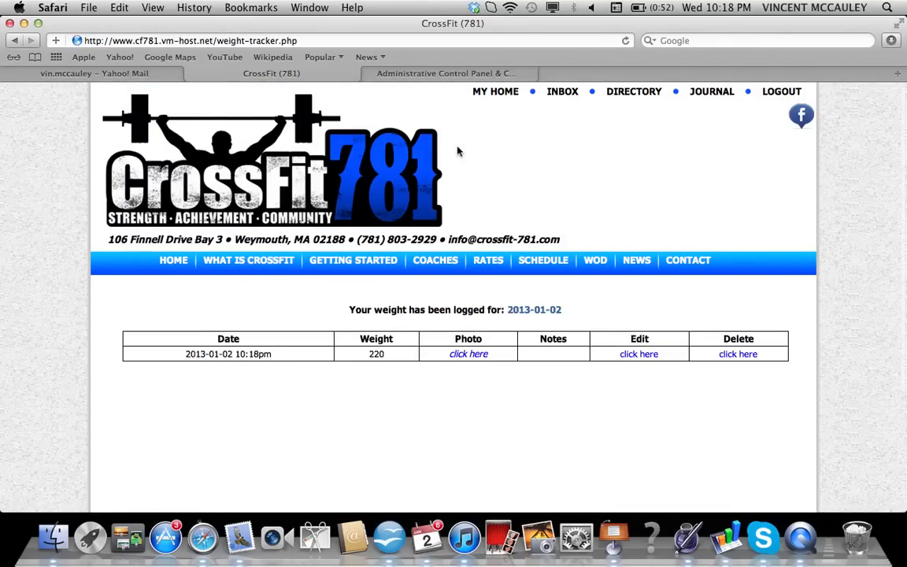
{"action": "left_click", "coordinate": [495, 91]}
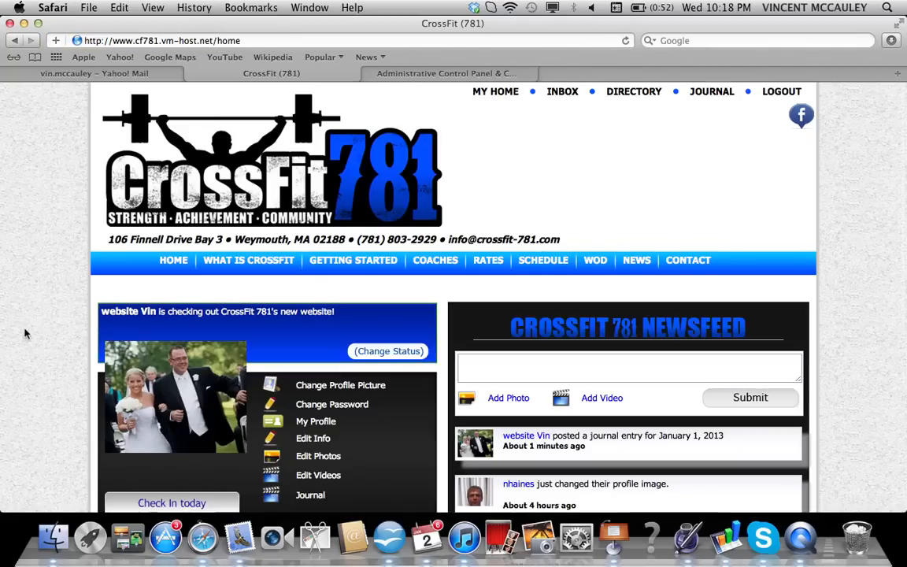